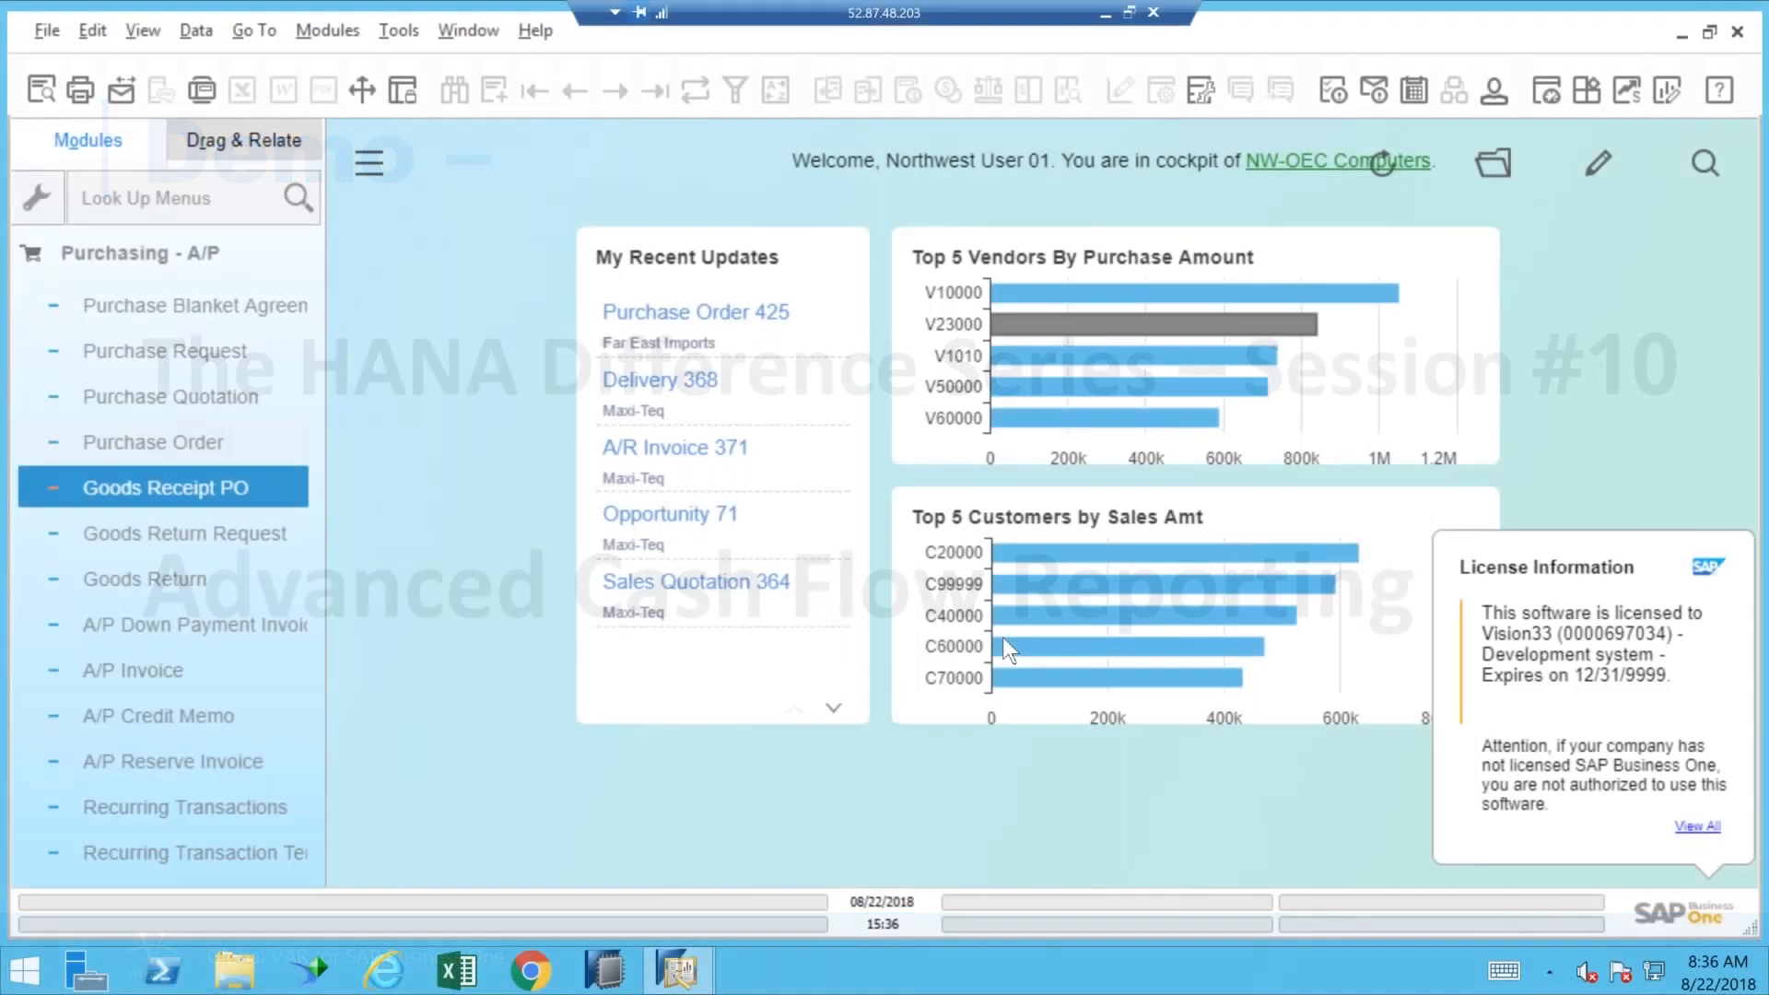
pyautogui.moveTo(1010, 647)
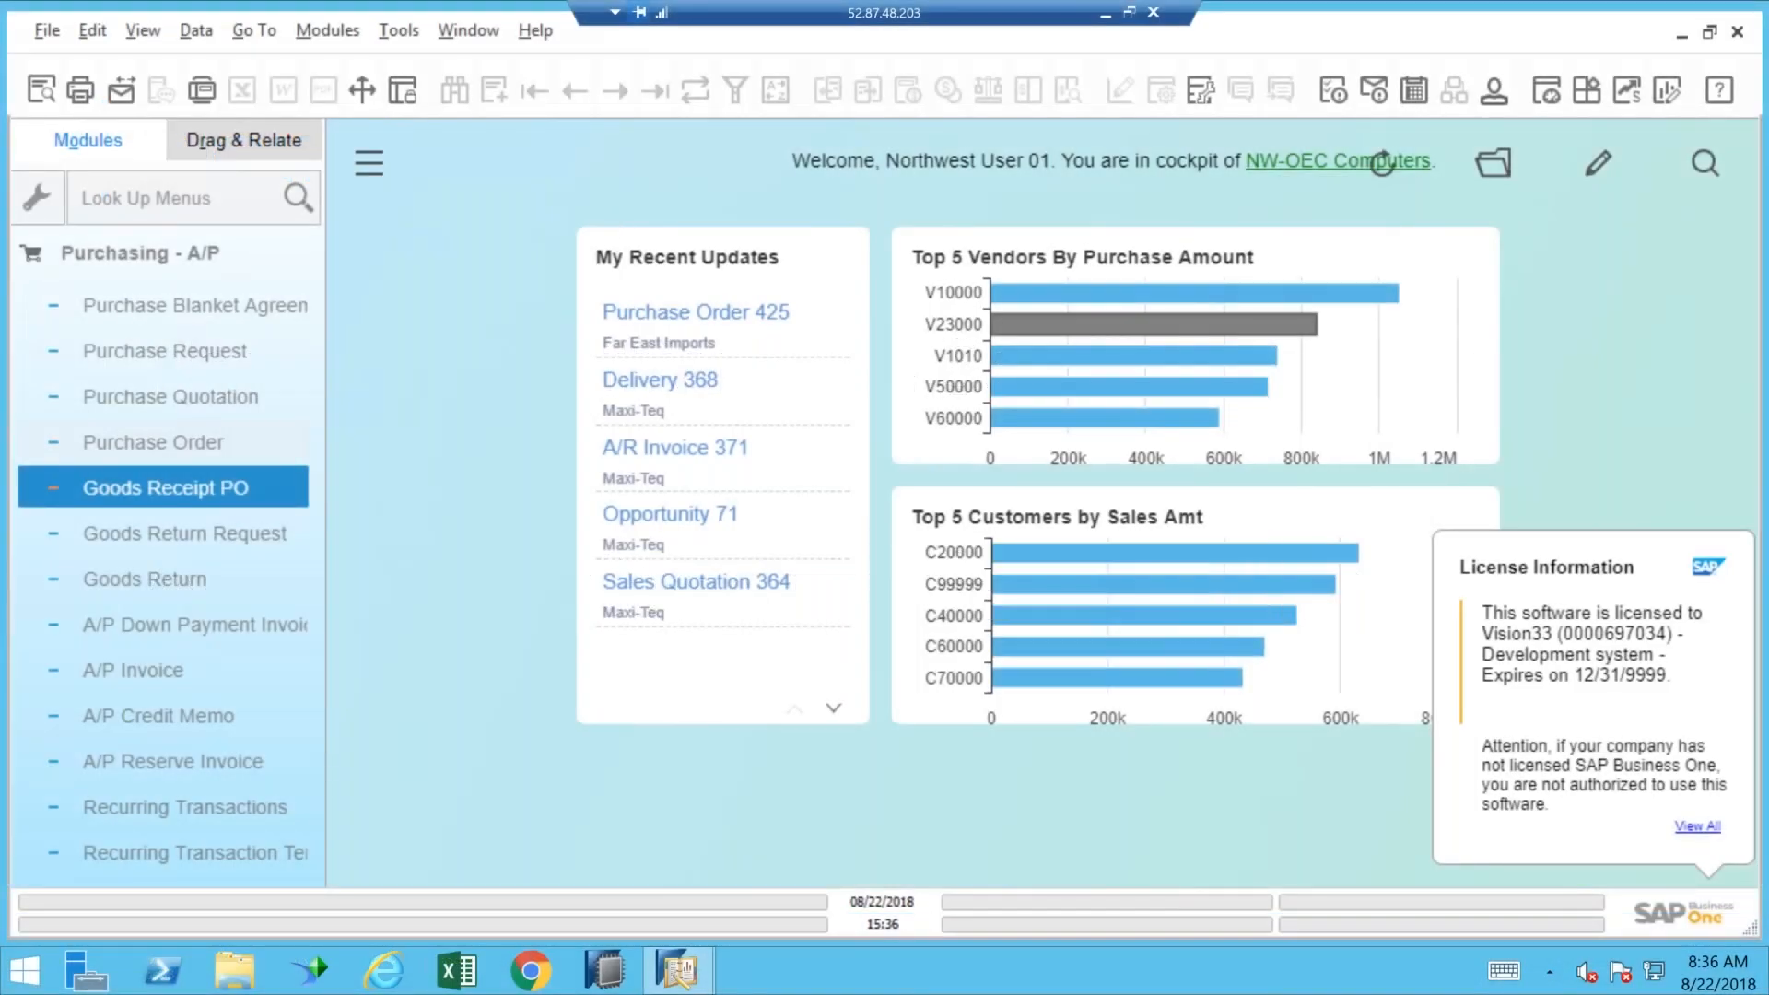
pyautogui.moveTo(501, 153)
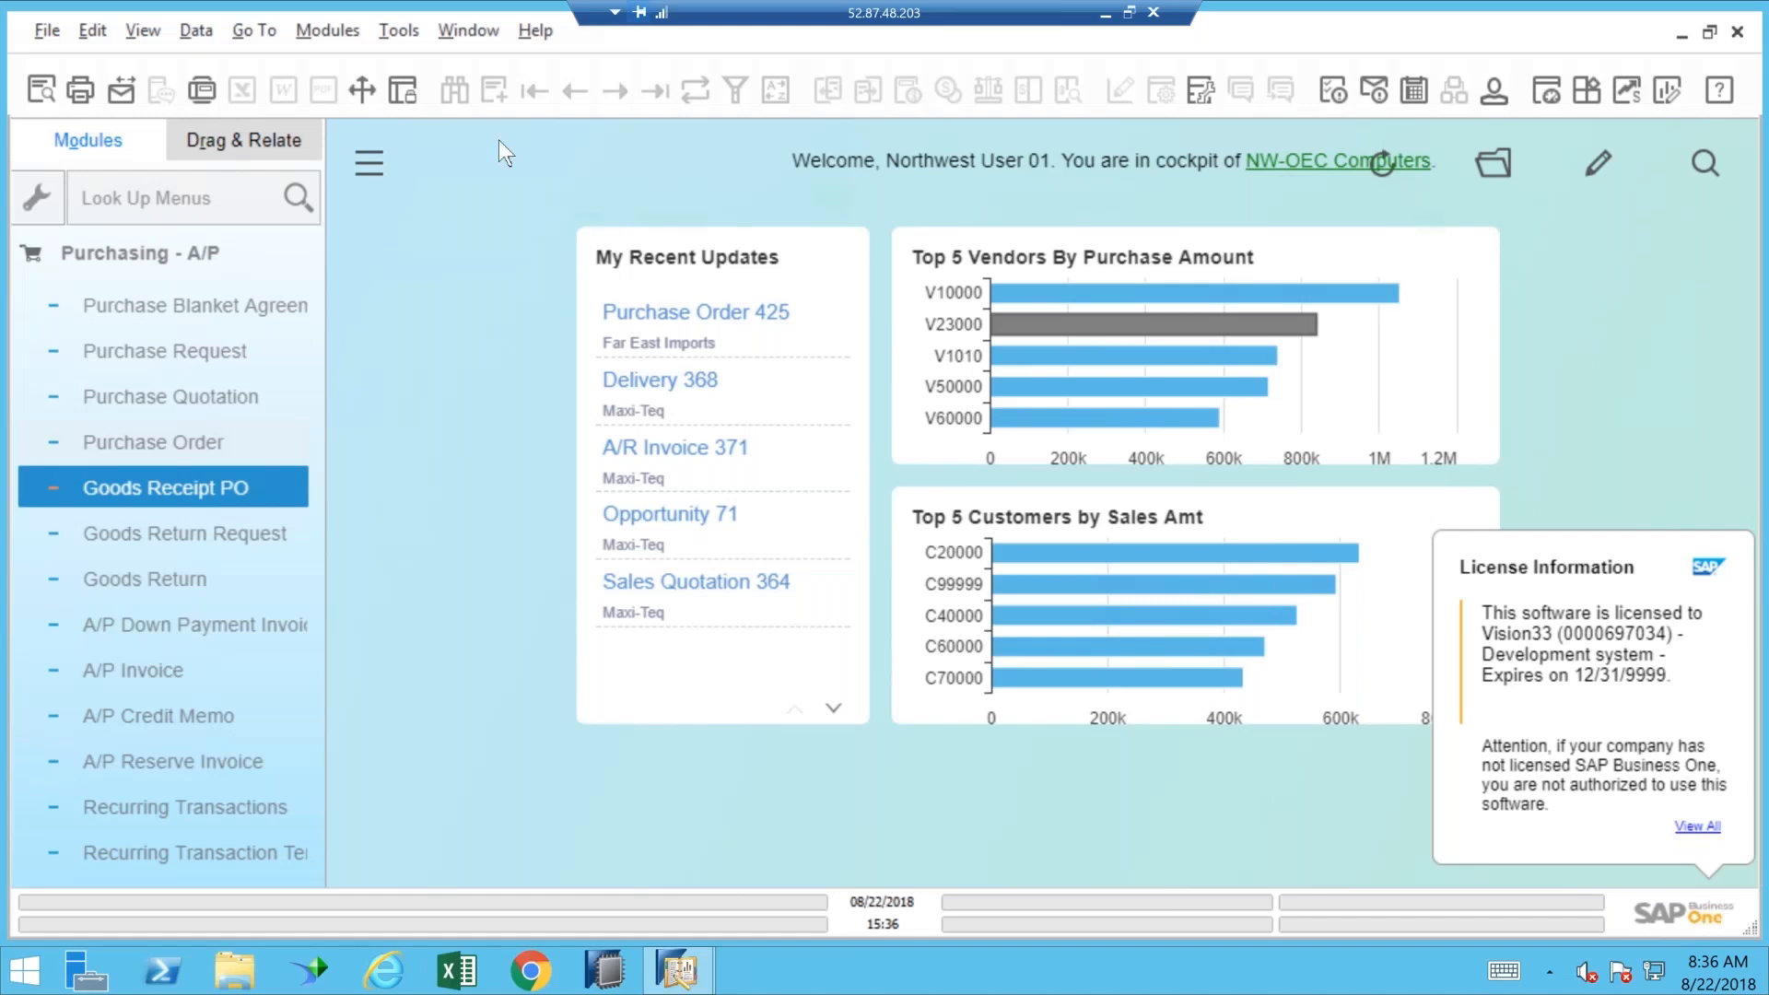
pyautogui.moveTo(1627, 90)
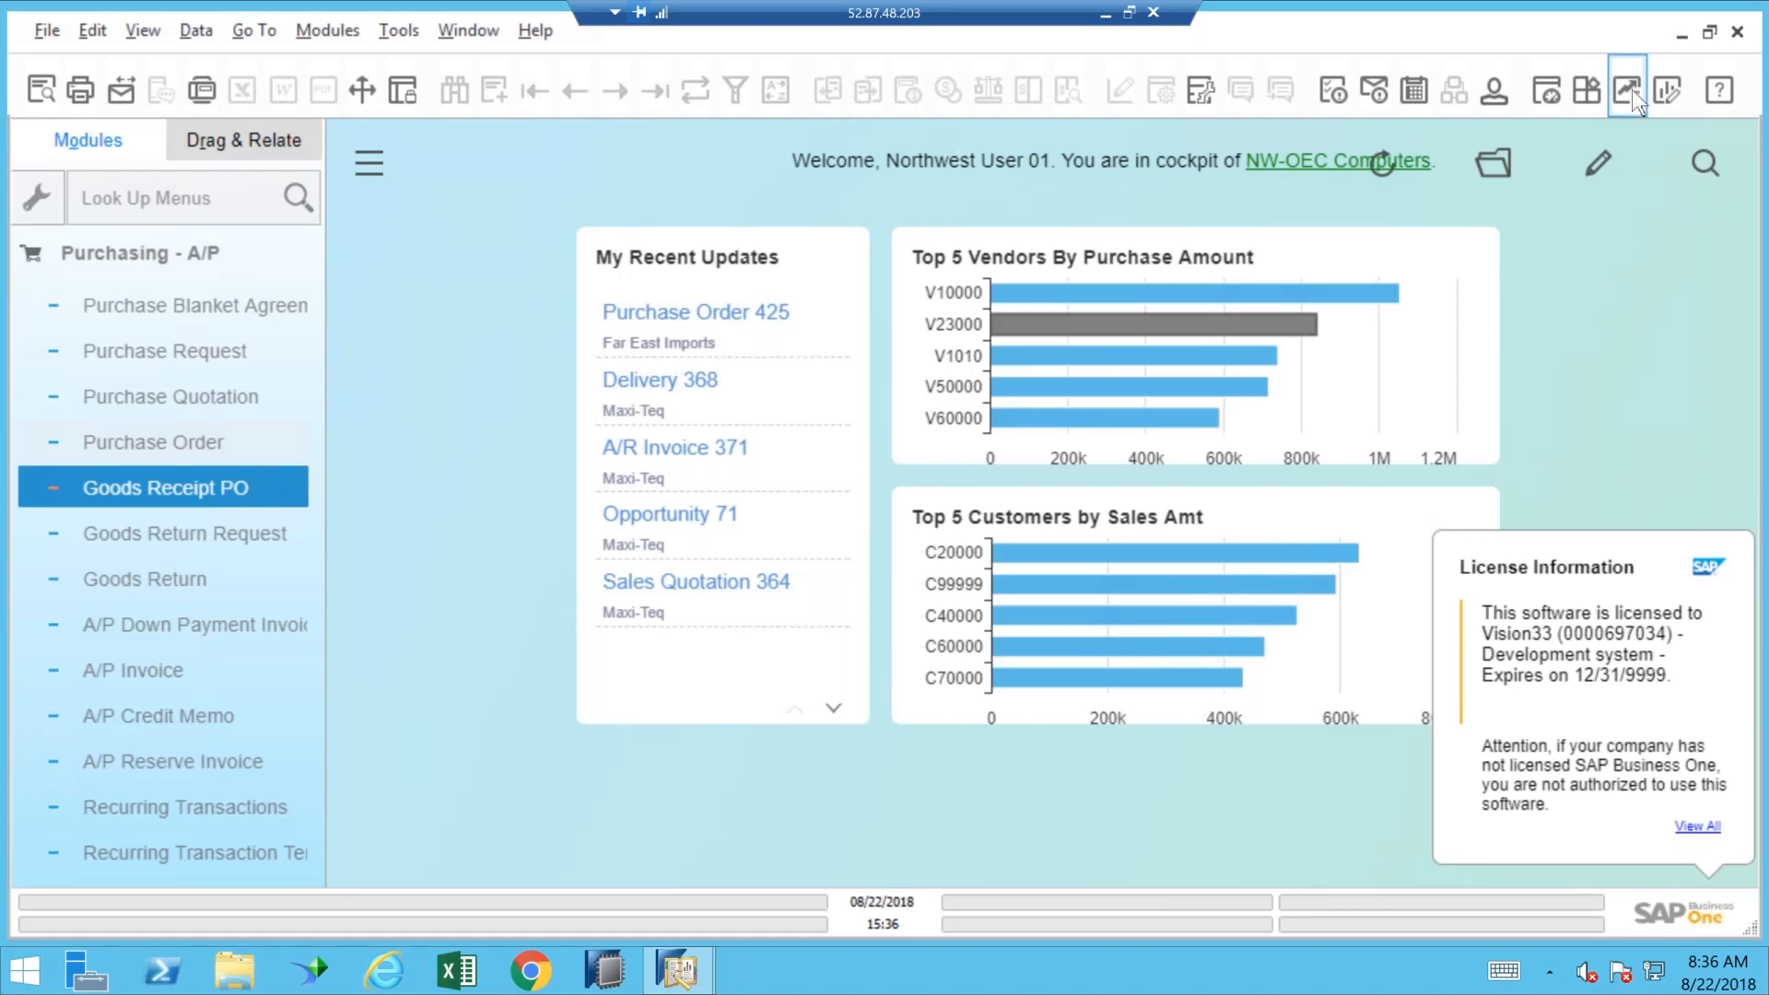
pyautogui.moveTo(1631, 90)
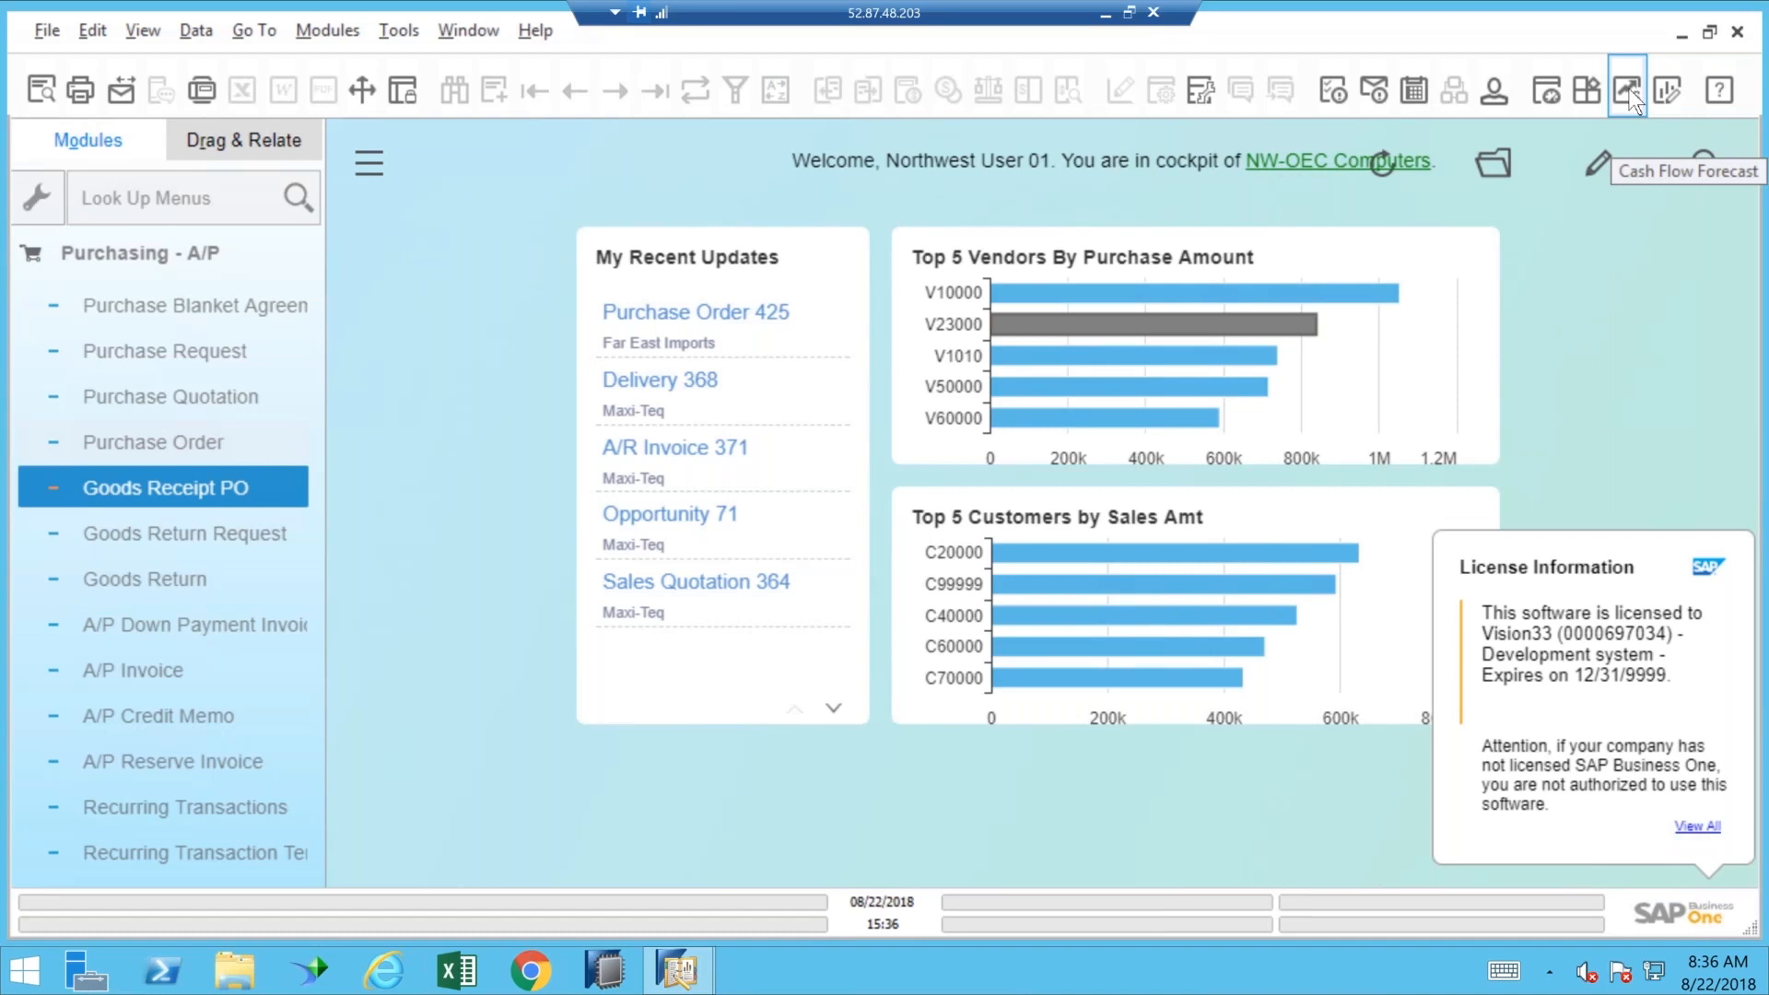
pyautogui.moveTo(1626, 102)
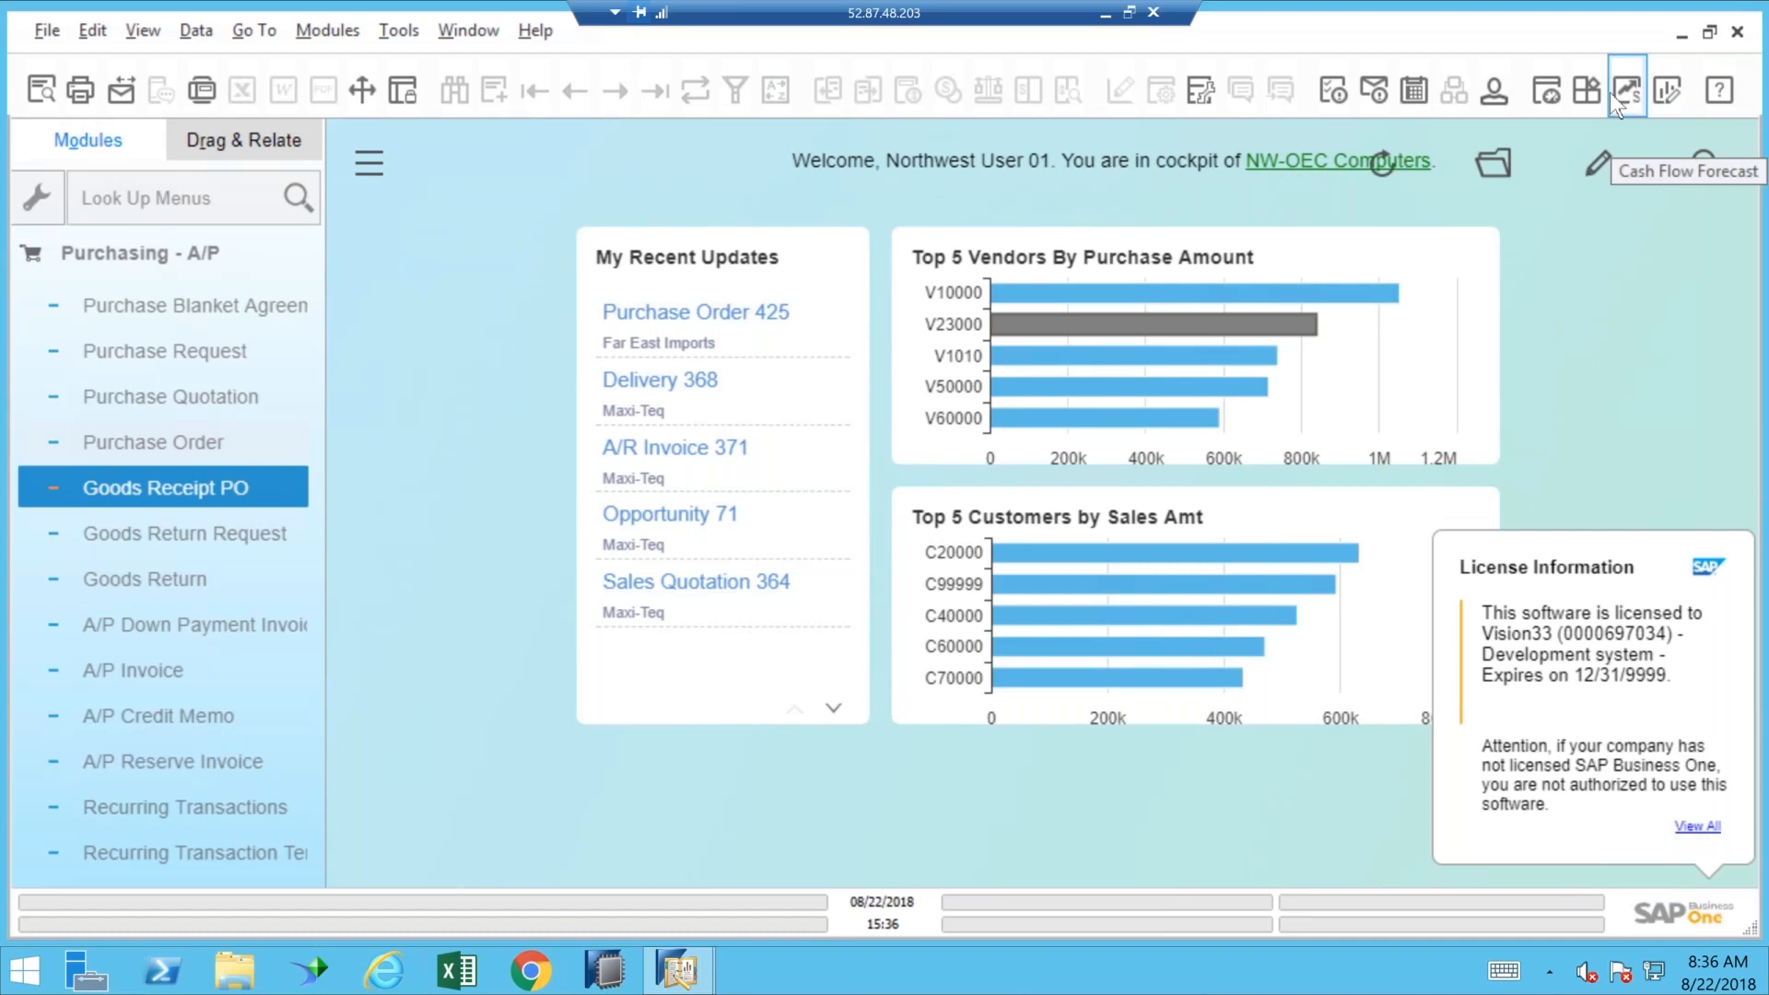
pyautogui.moveTo(1627, 94)
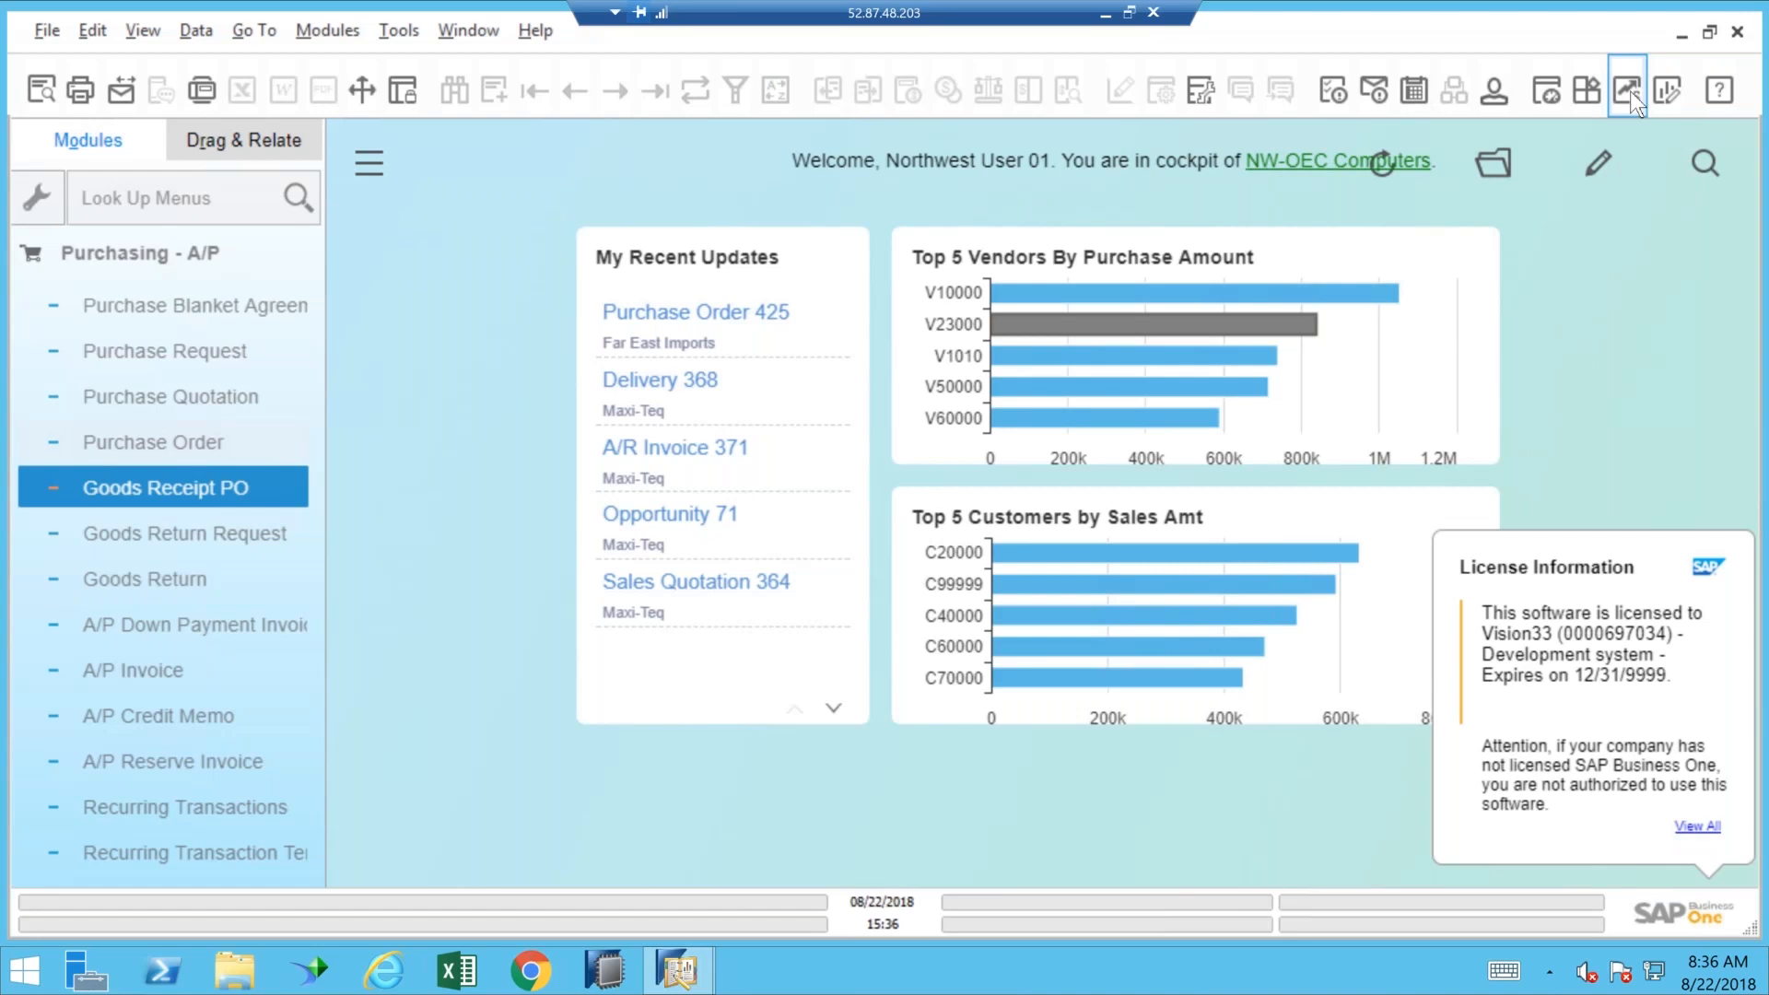
pyautogui.moveTo(1117, 192)
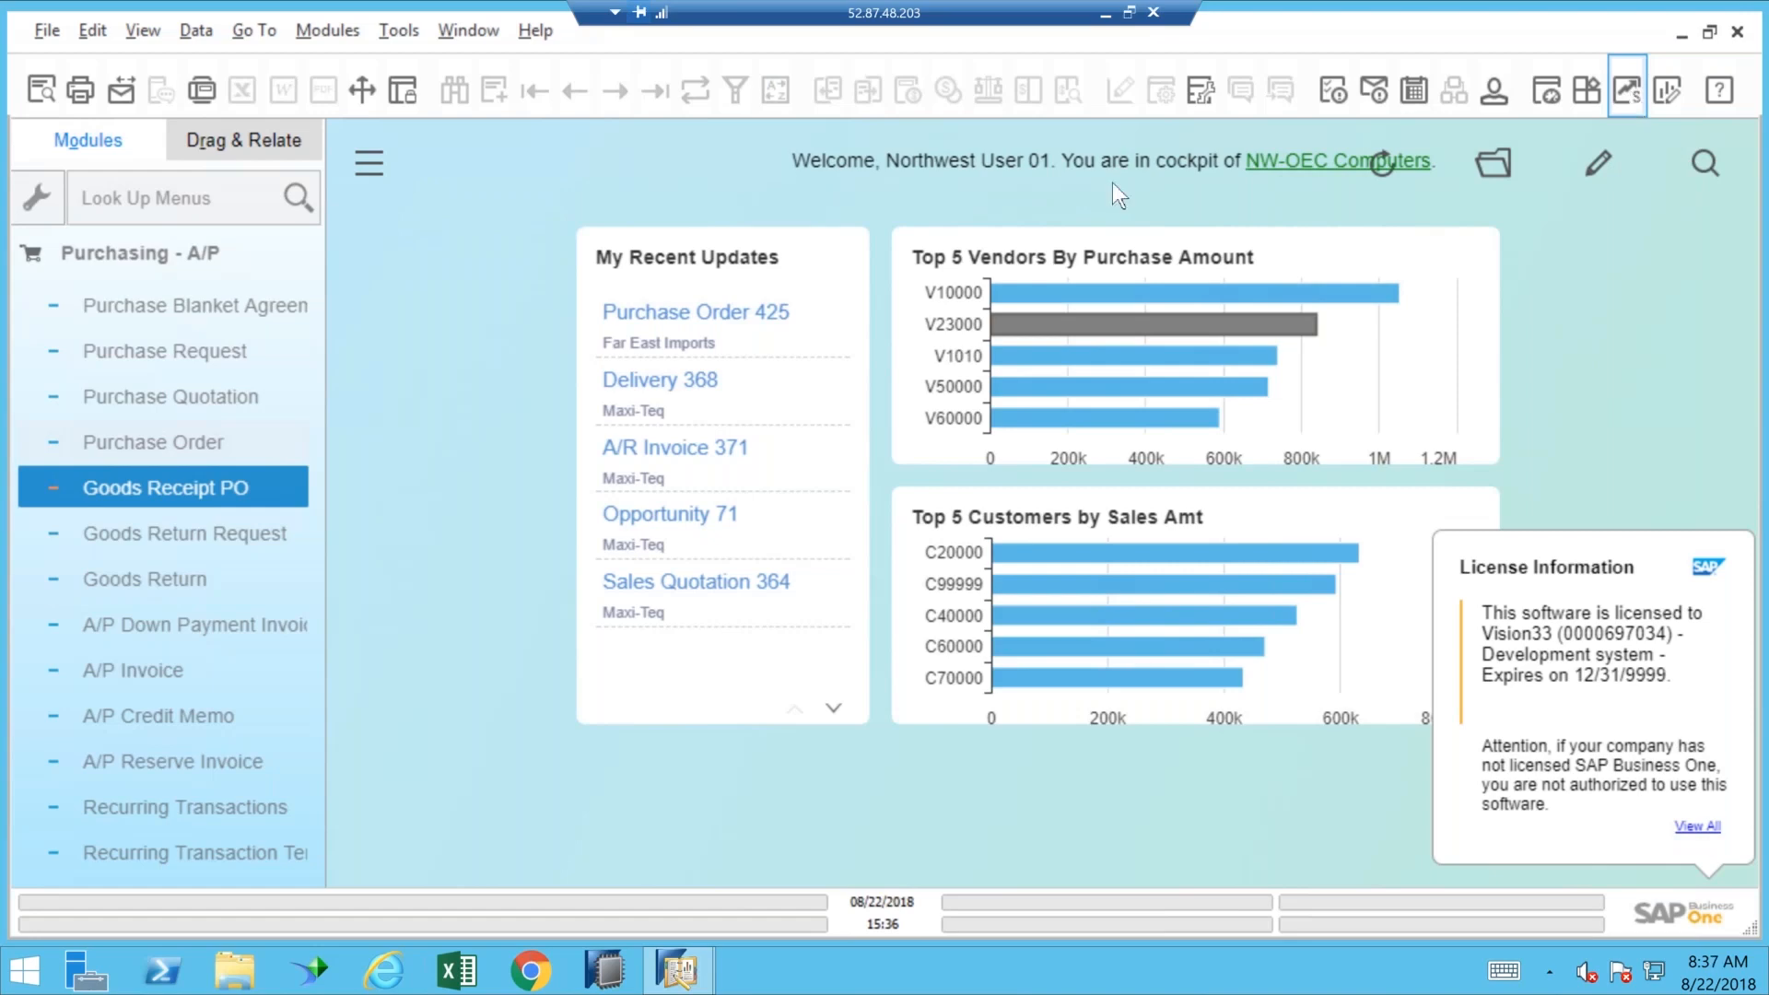
pyautogui.moveTo(324, 90)
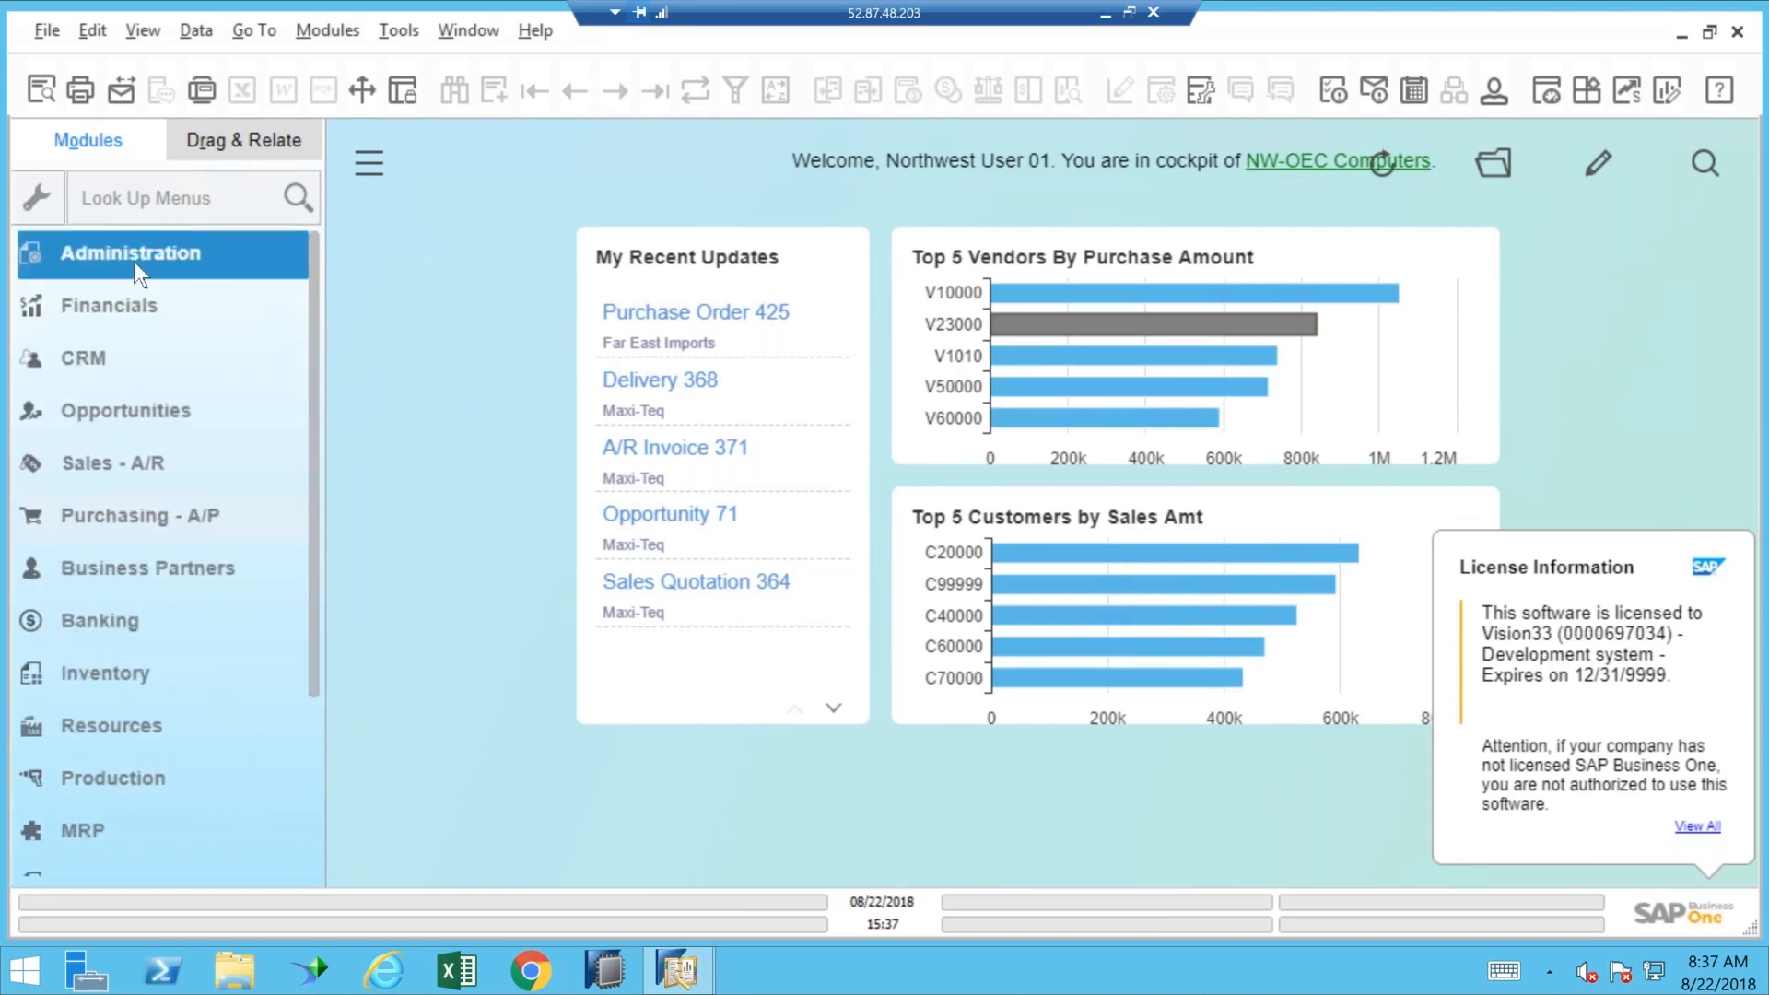
# Step: Reach General Settings via the Administration module and show its Cash Flow options
pyautogui.click(129, 253)
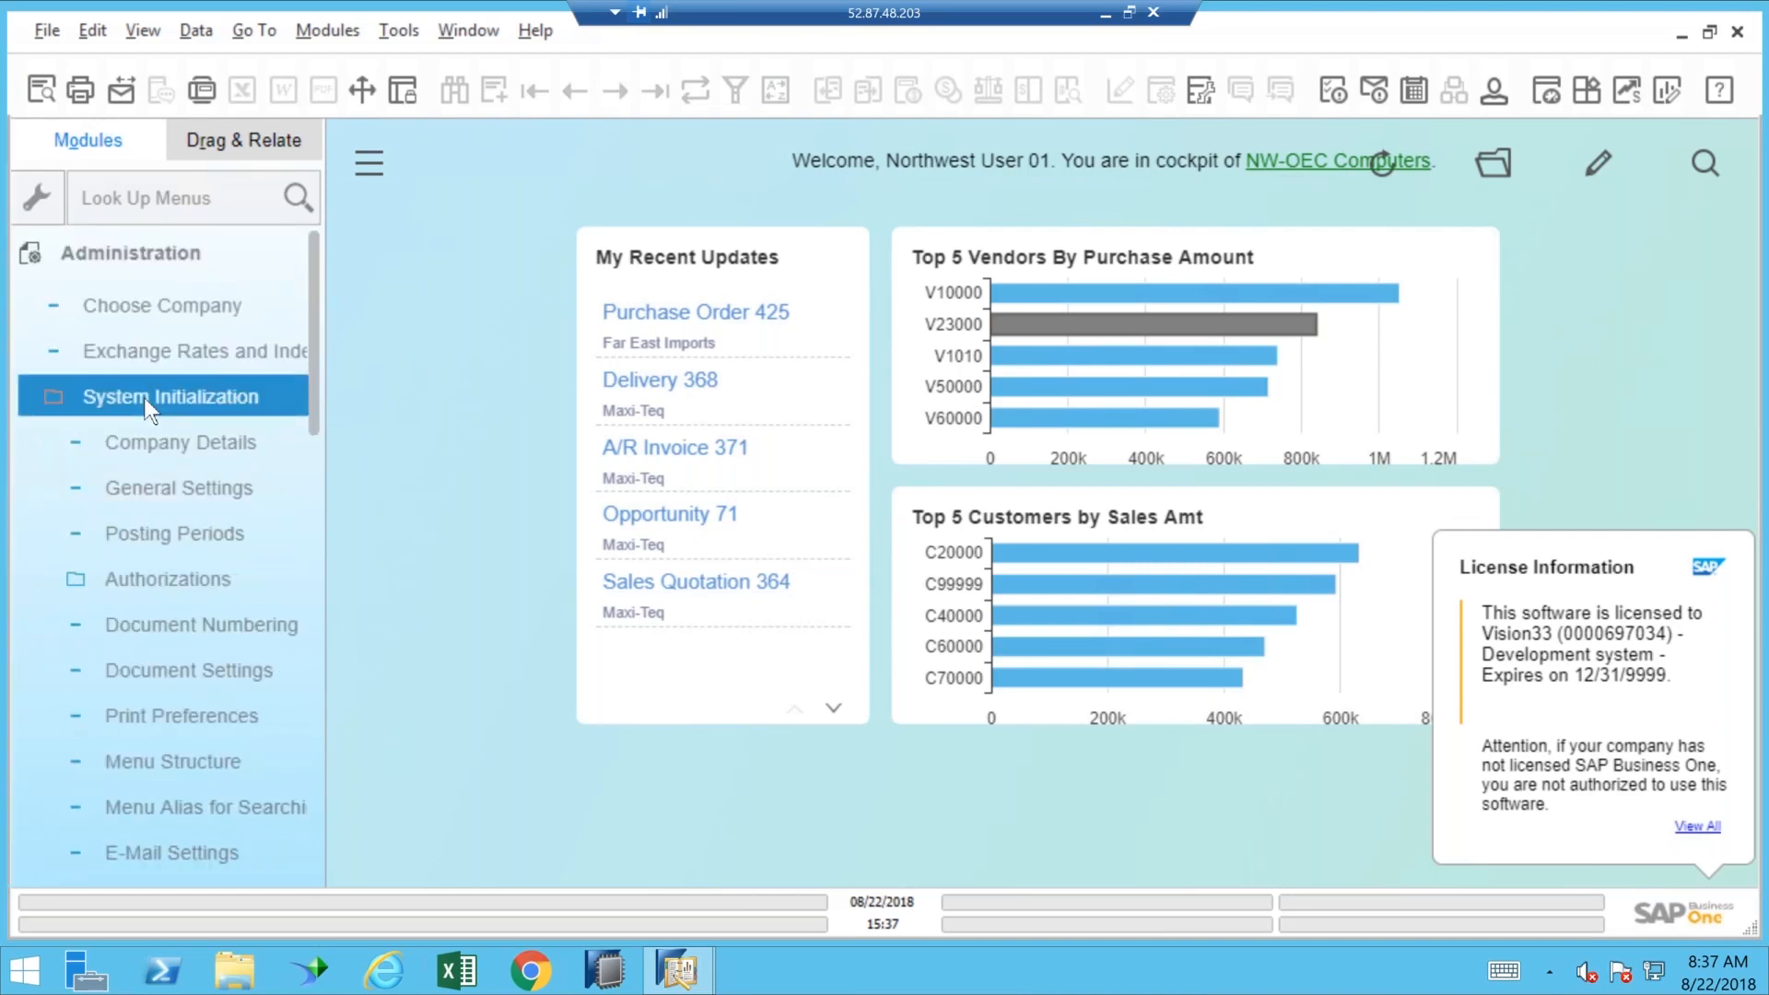
pyautogui.moveTo(144, 496)
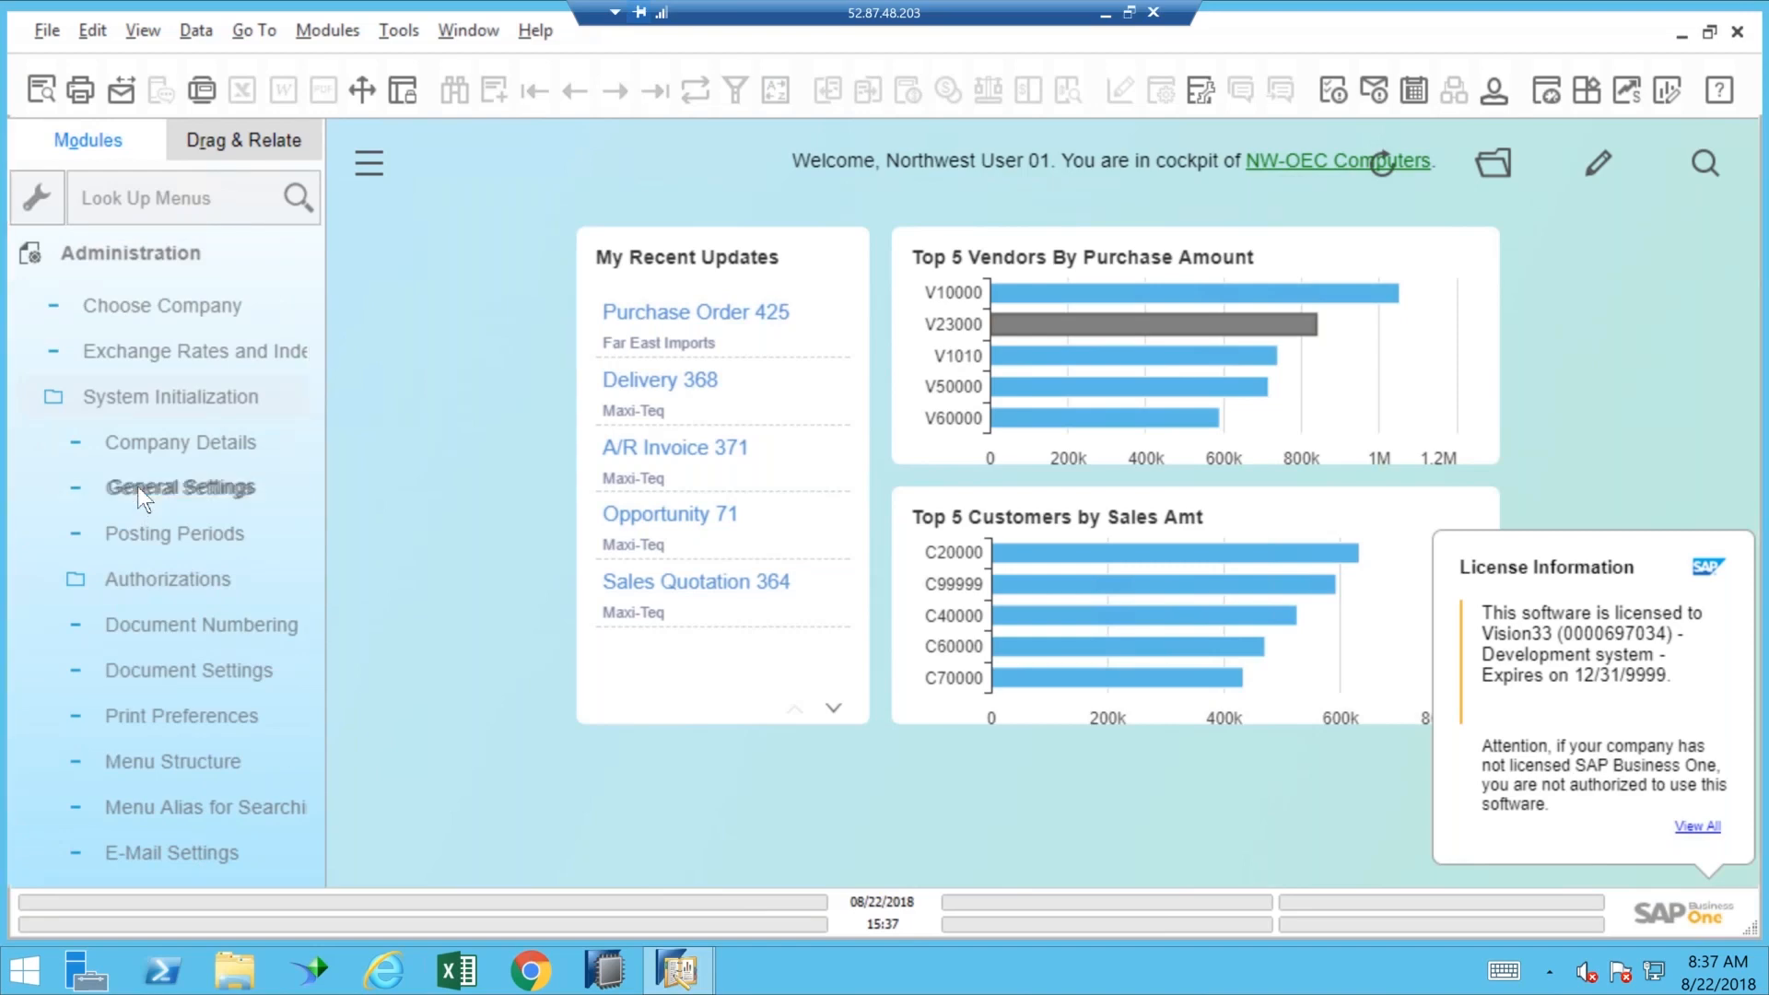
pyautogui.click(178, 487)
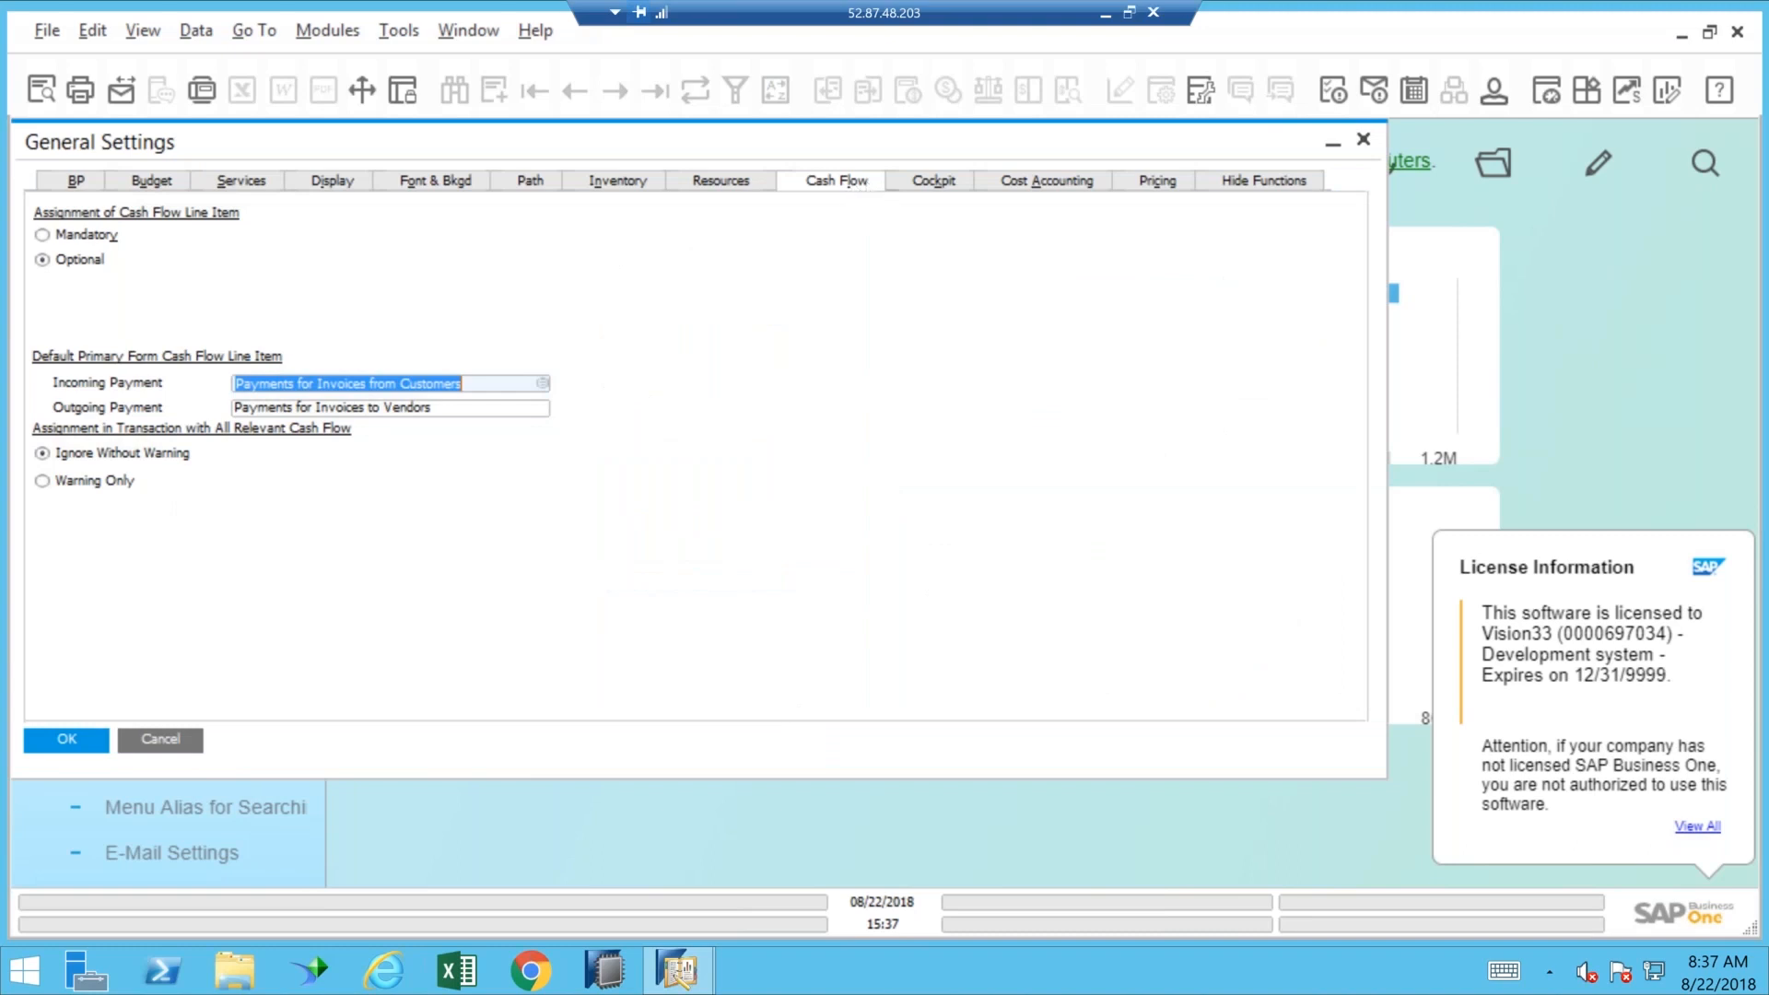
pyautogui.moveTo(168, 269)
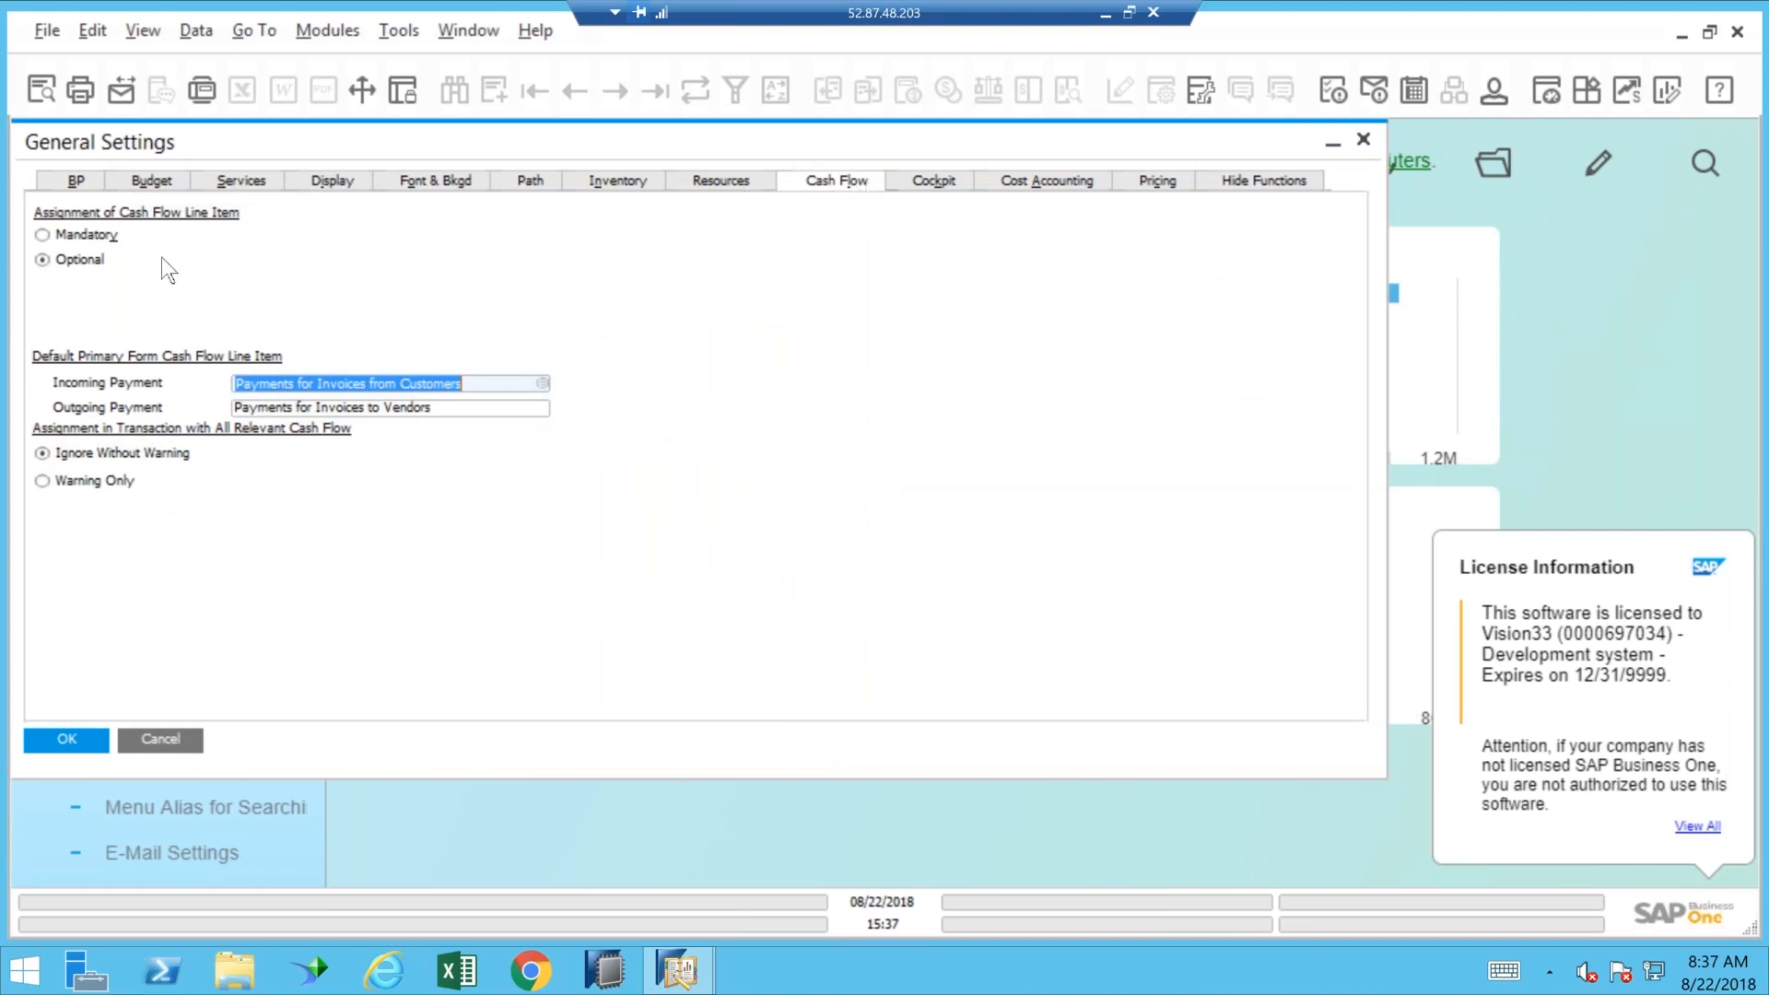
pyautogui.moveTo(75, 278)
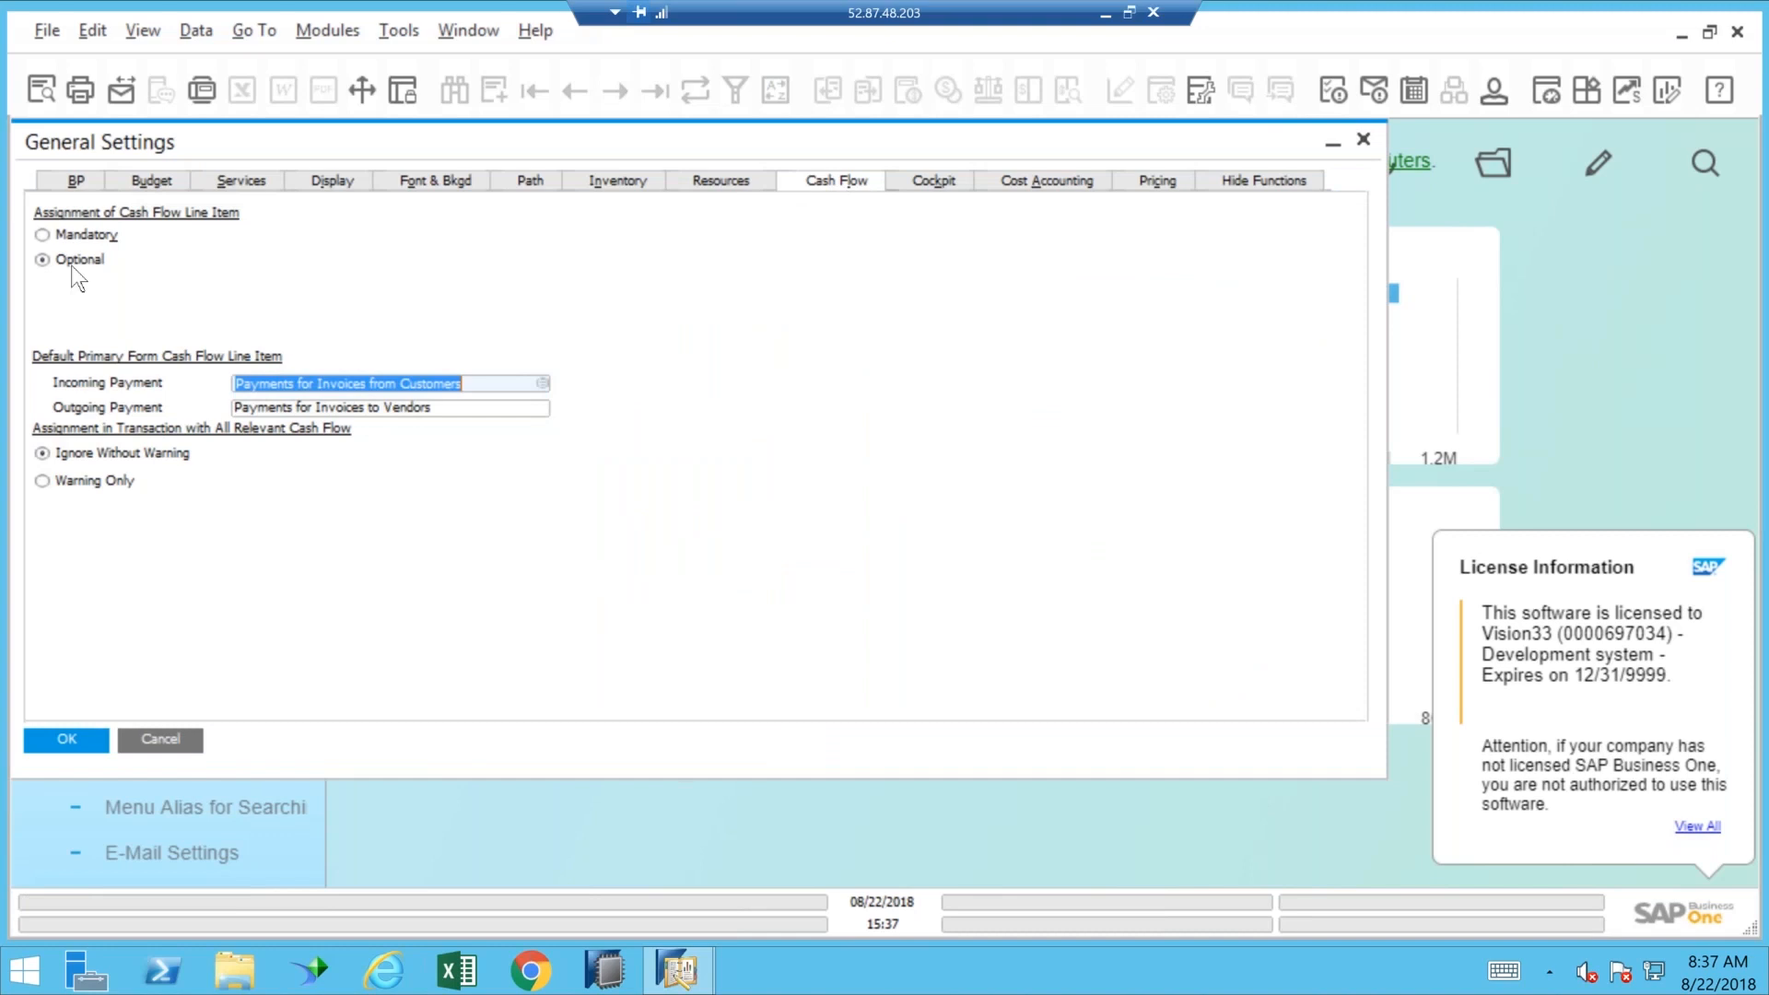
pyautogui.moveTo(118, 419)
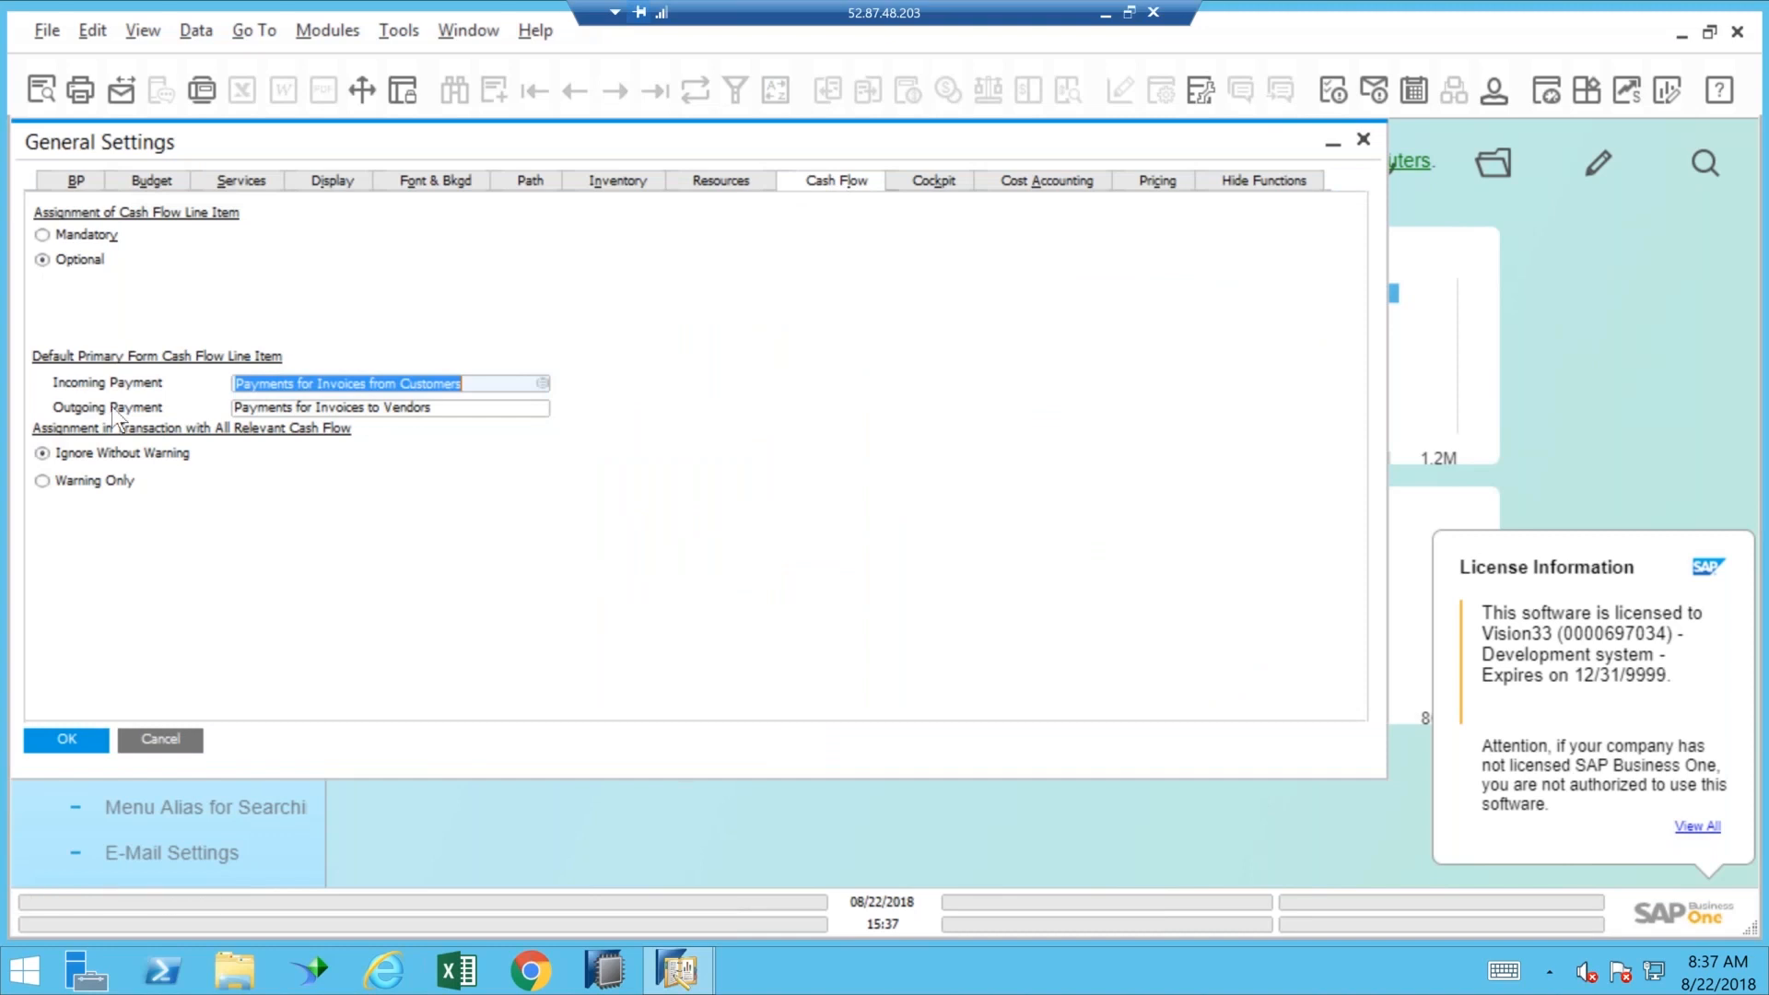
pyautogui.moveTo(328, 509)
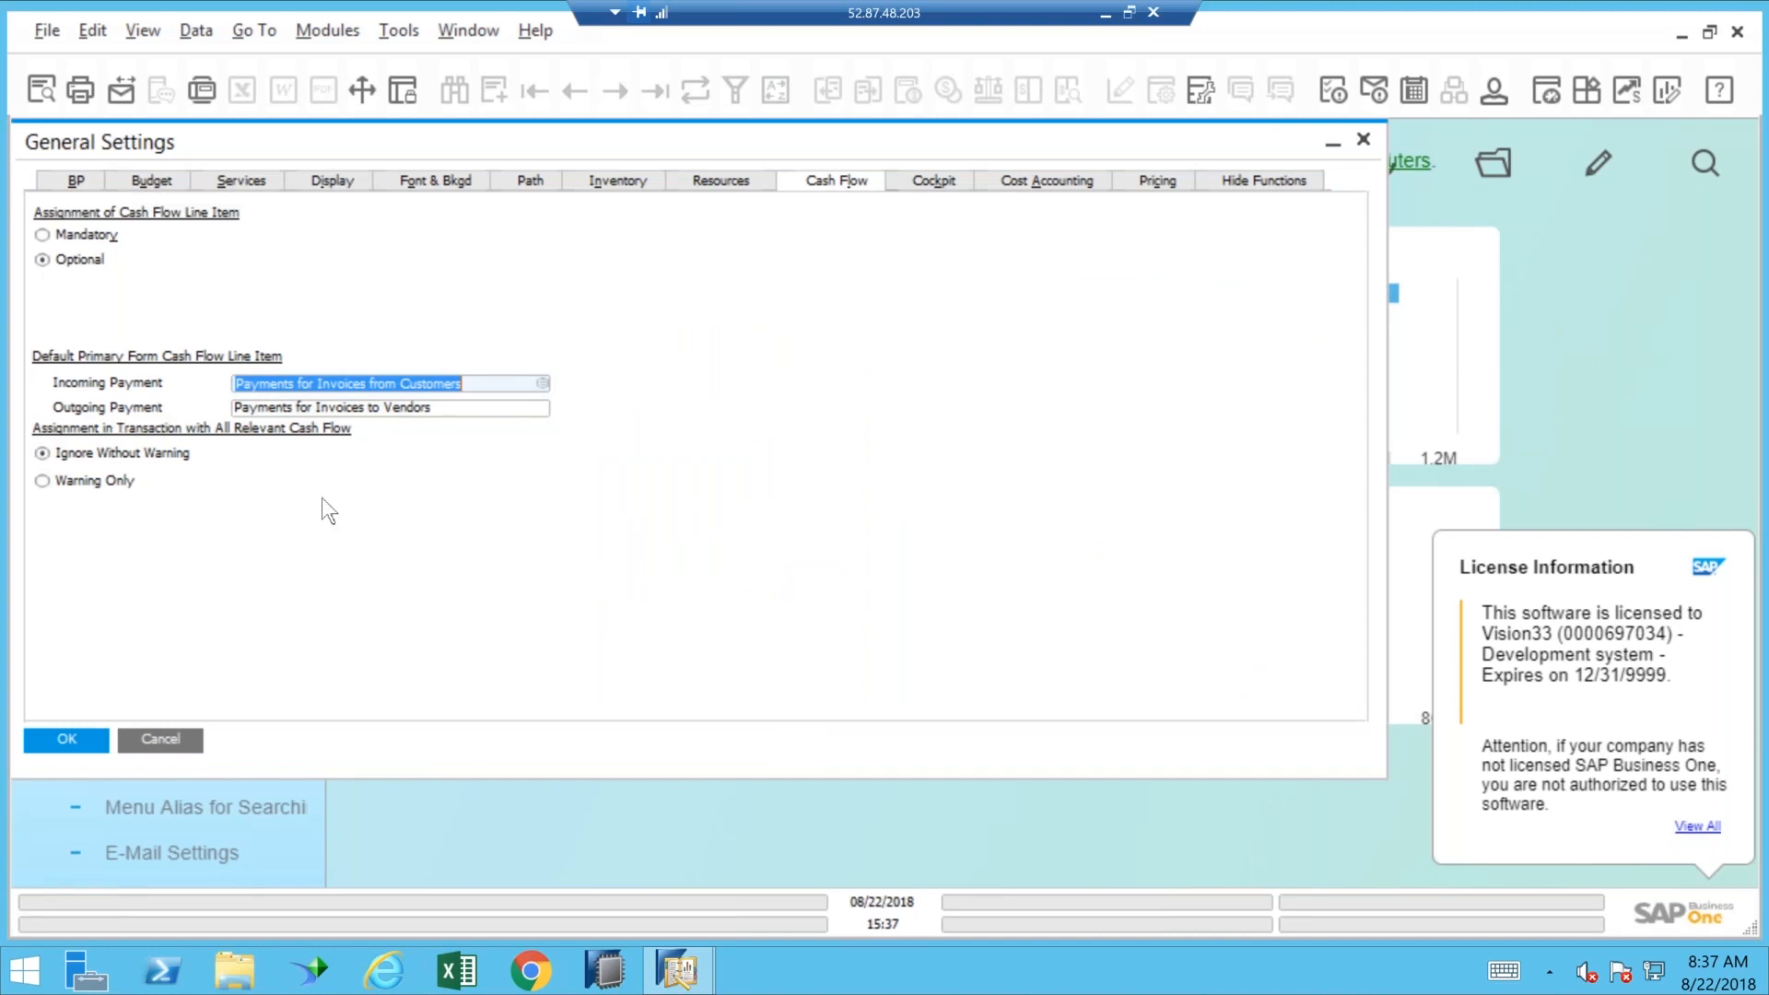
pyautogui.moveTo(439, 319)
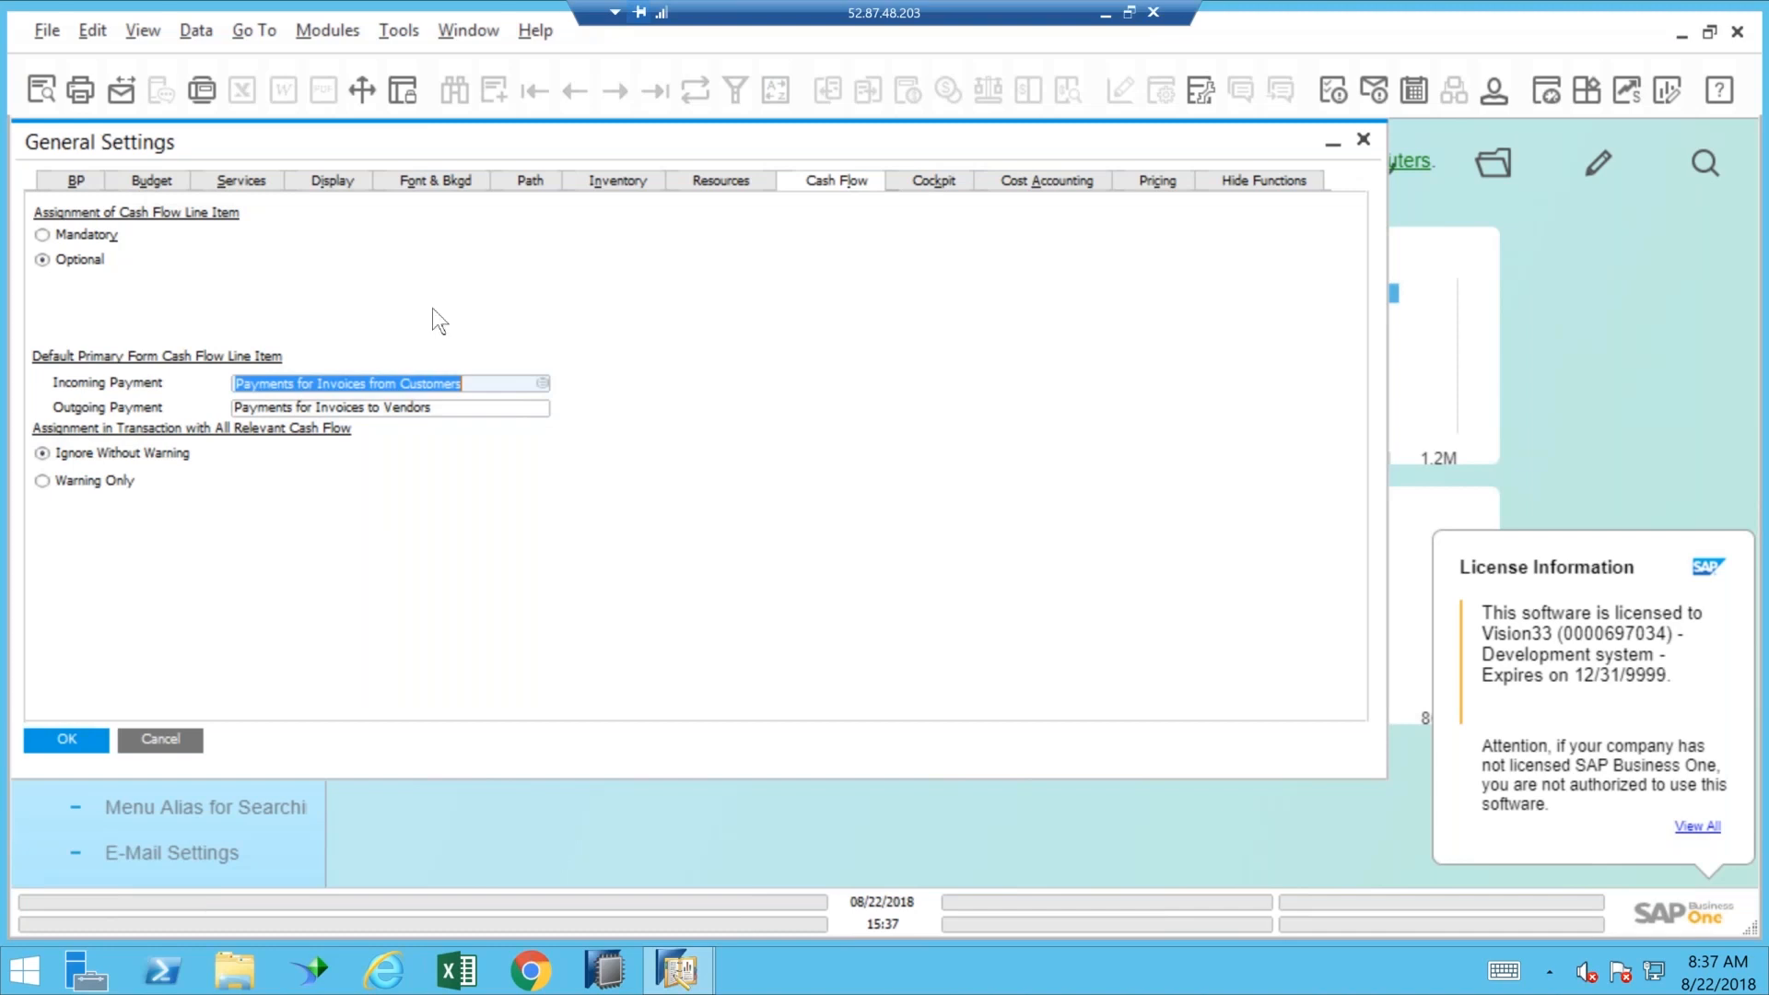
pyautogui.moveTo(1181, 158)
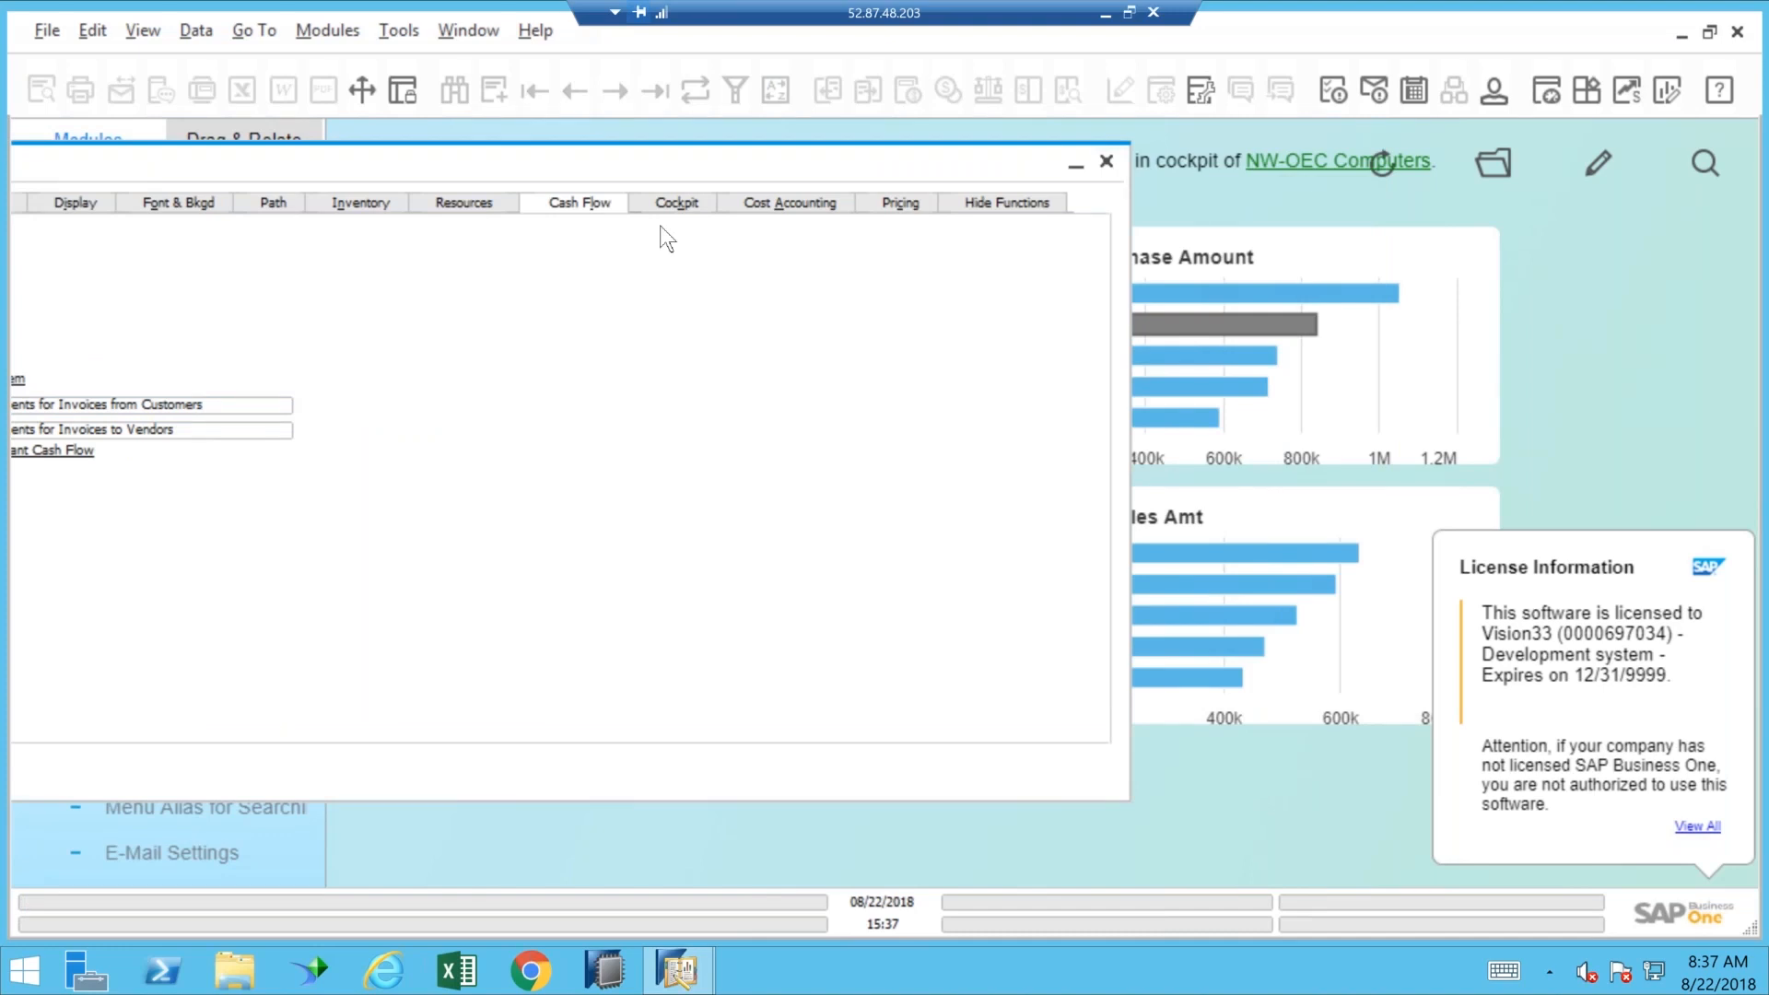
pyautogui.click(1106, 162)
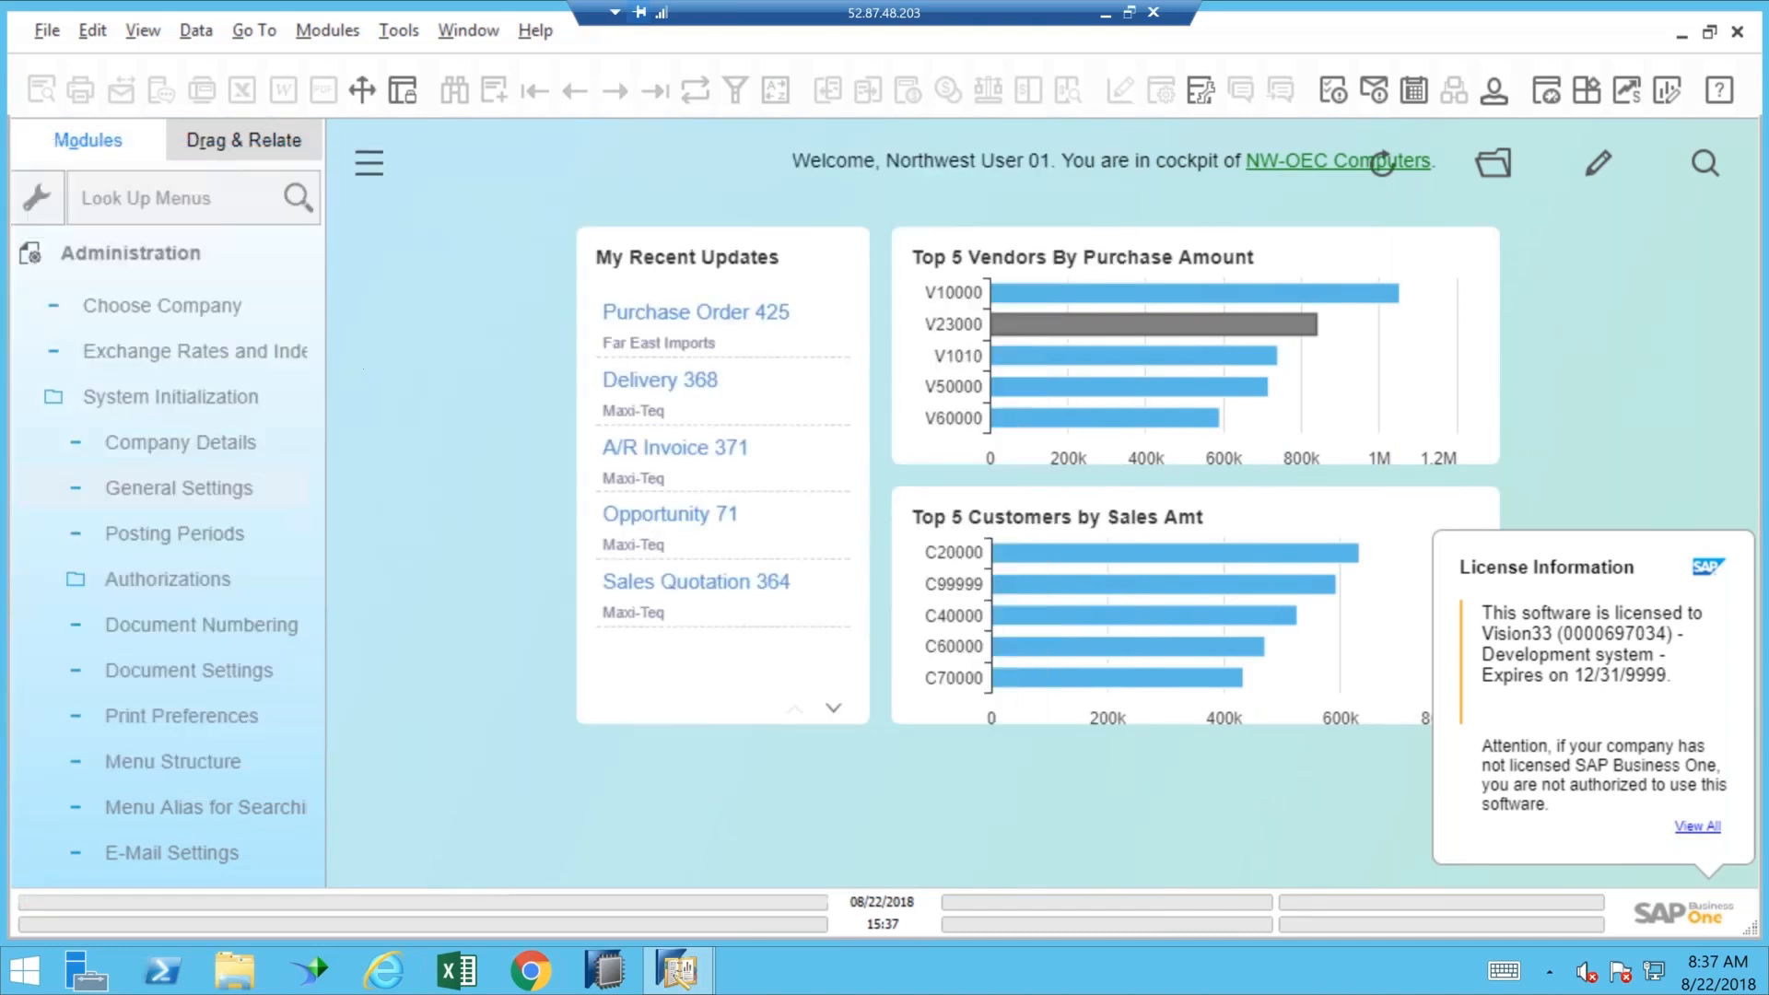
pyautogui.moveTo(1449, 153)
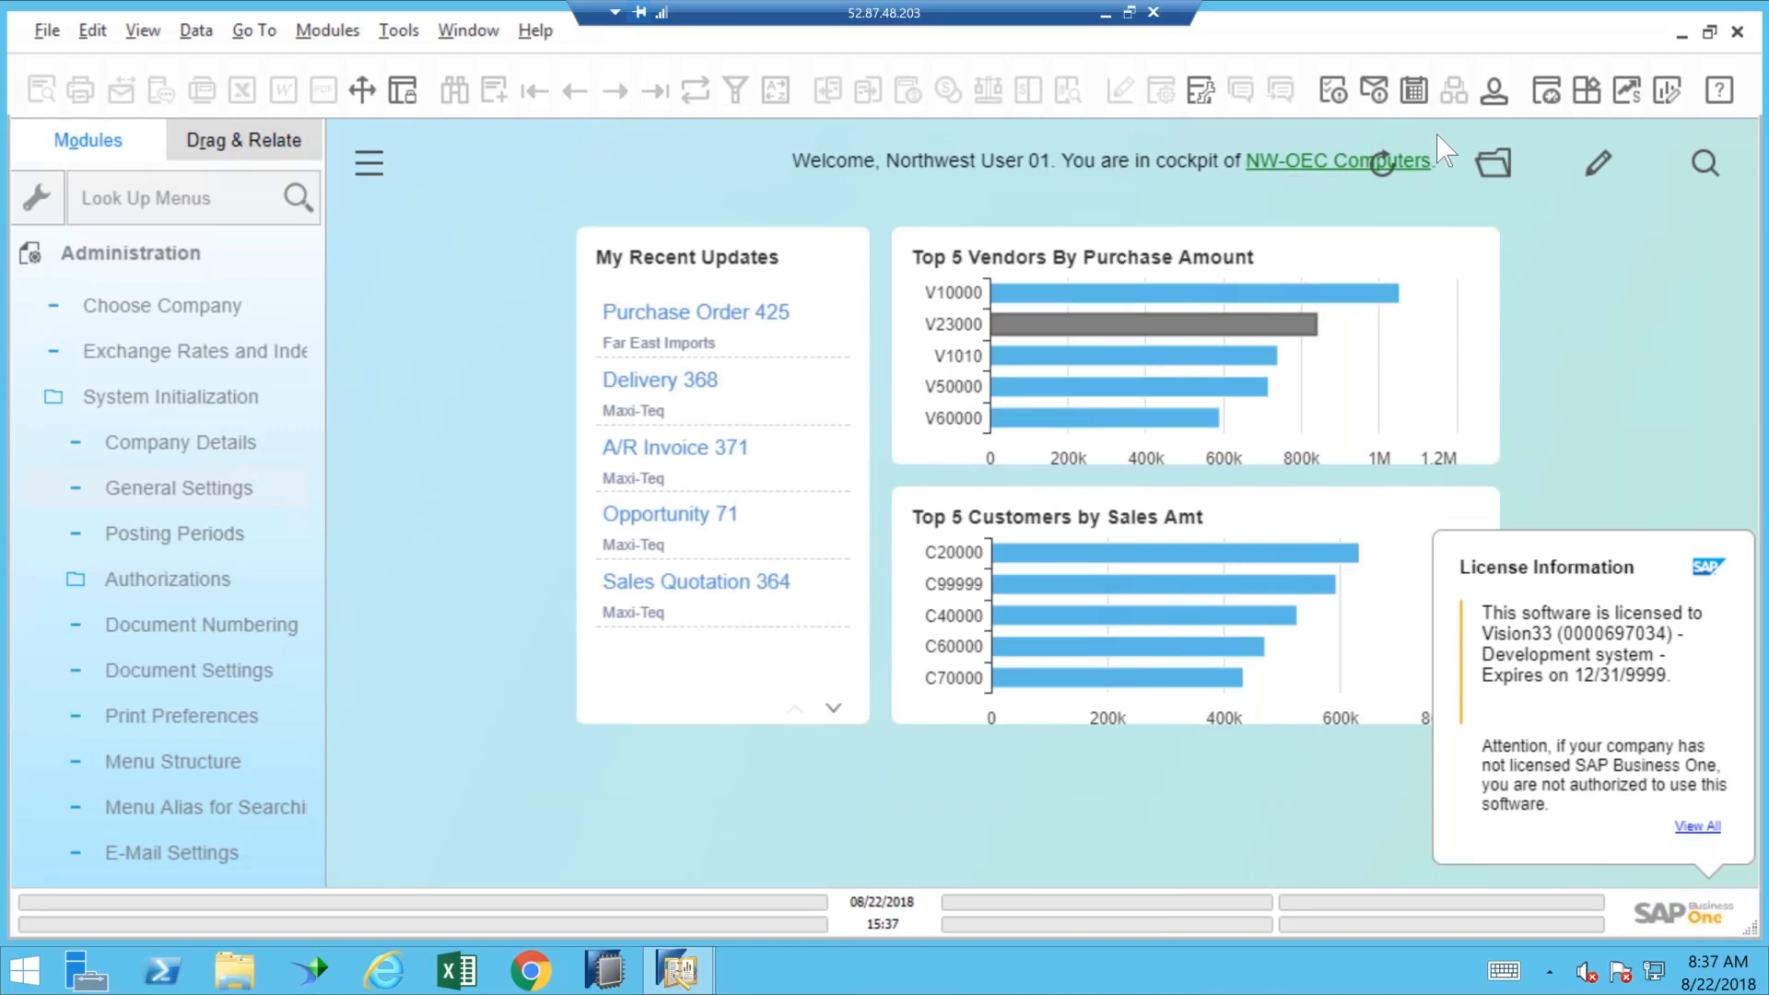
pyautogui.moveTo(586, 159)
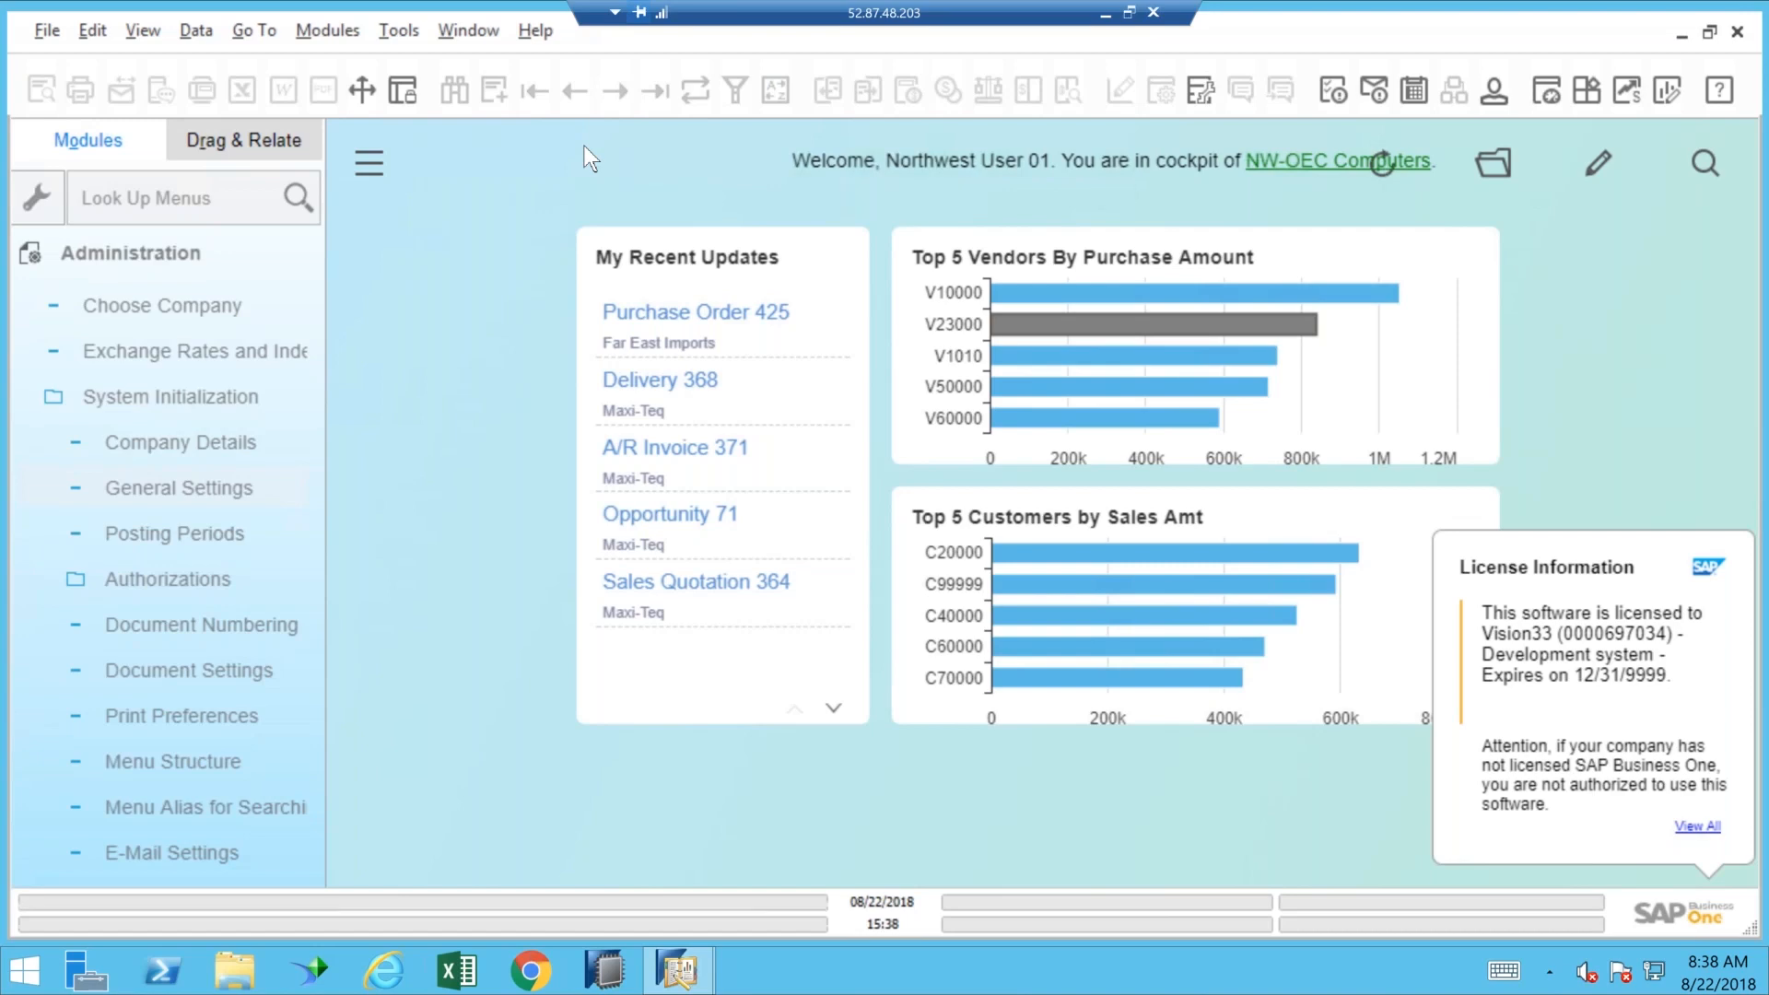
pyautogui.moveTo(1634, 79)
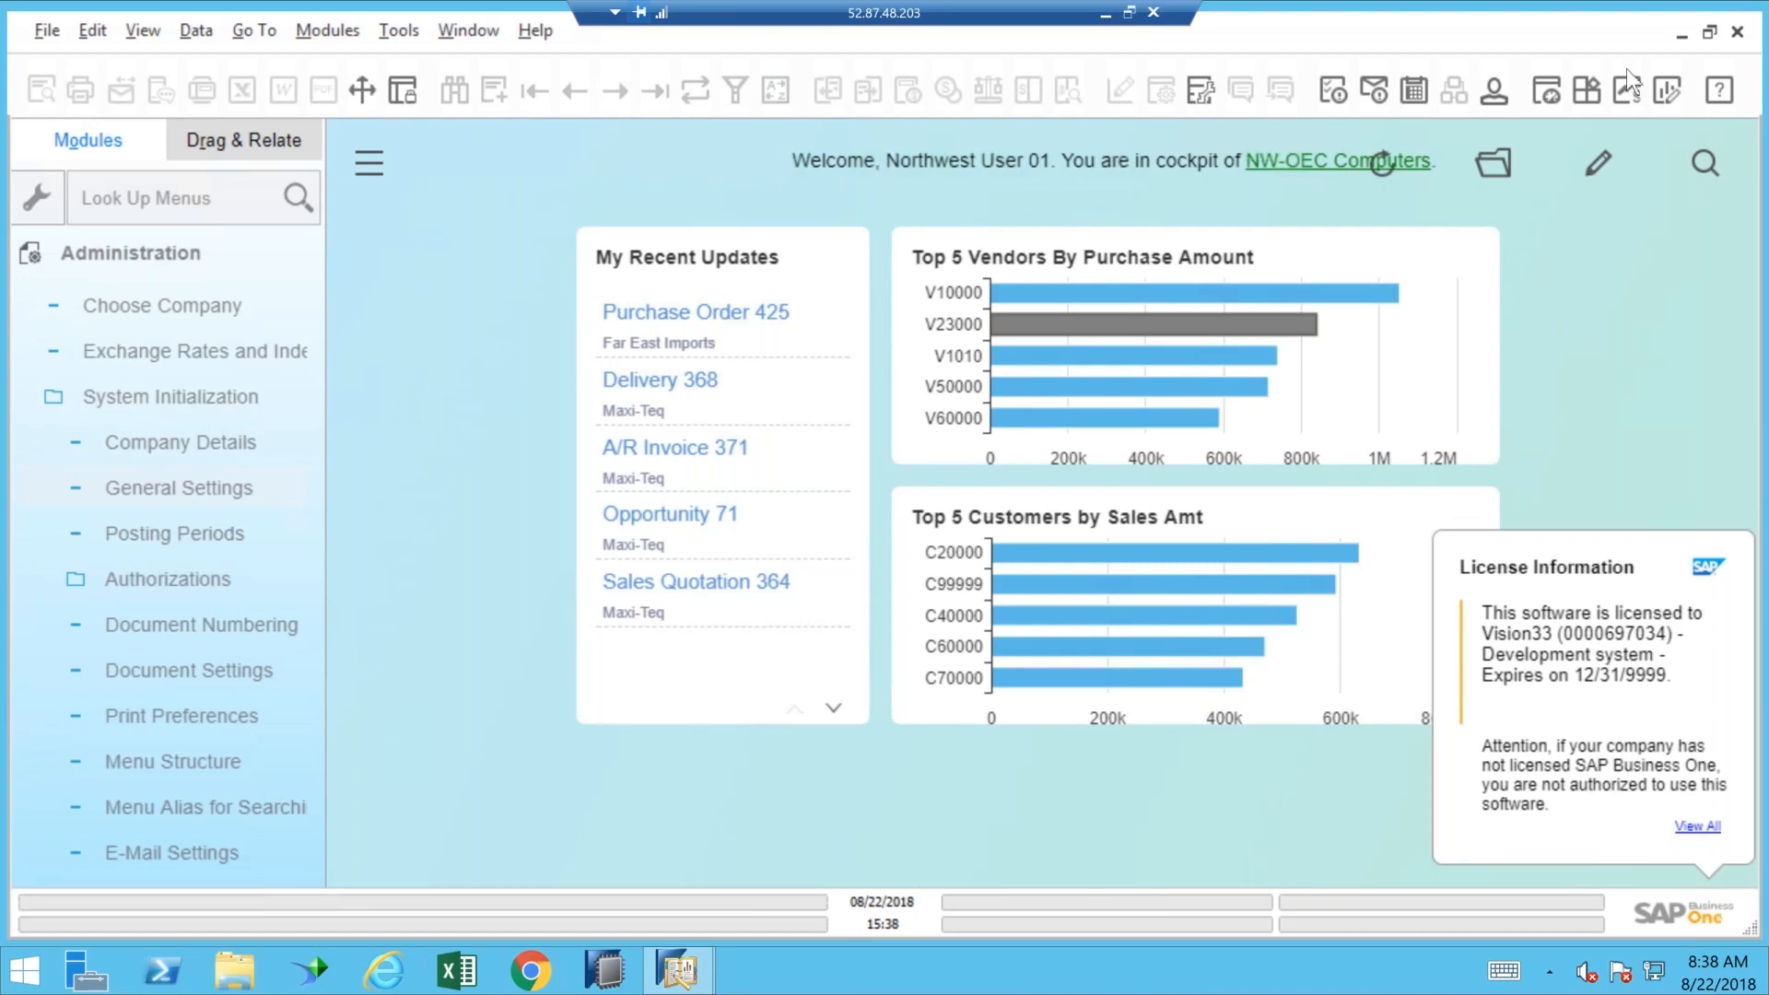
pyautogui.moveTo(1644, 104)
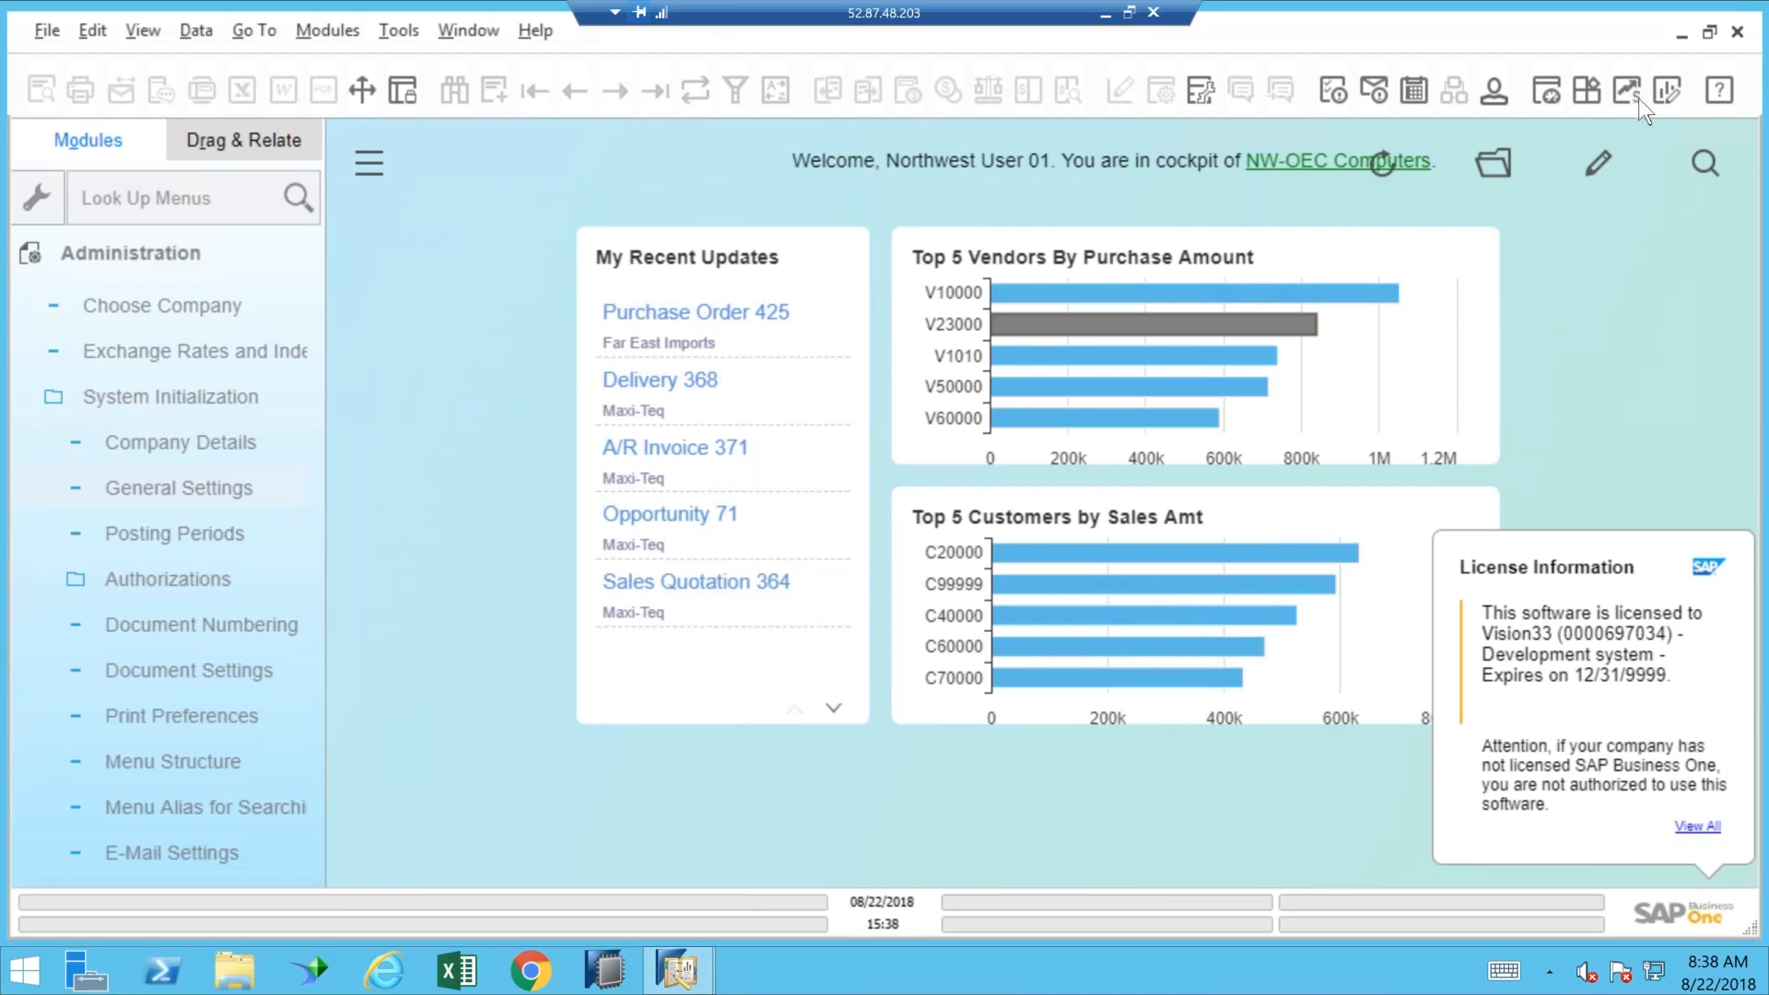
pyautogui.moveTo(1663, 107)
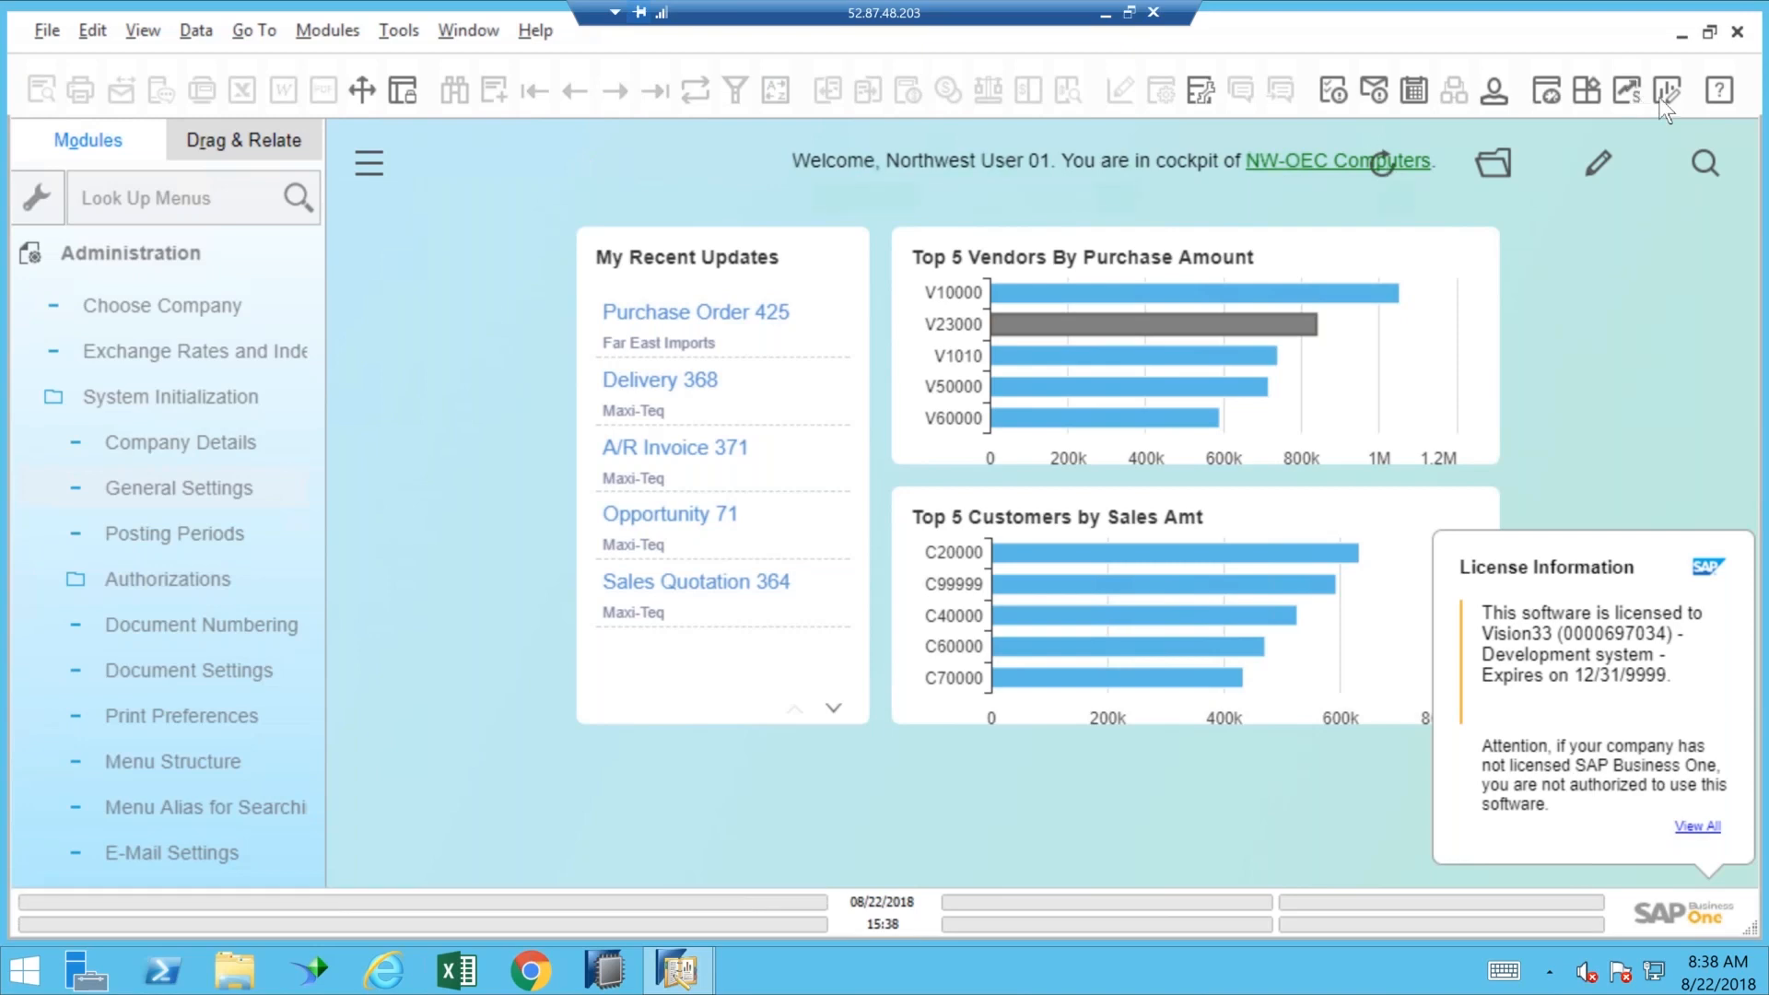
pyautogui.moveTo(1655, 116)
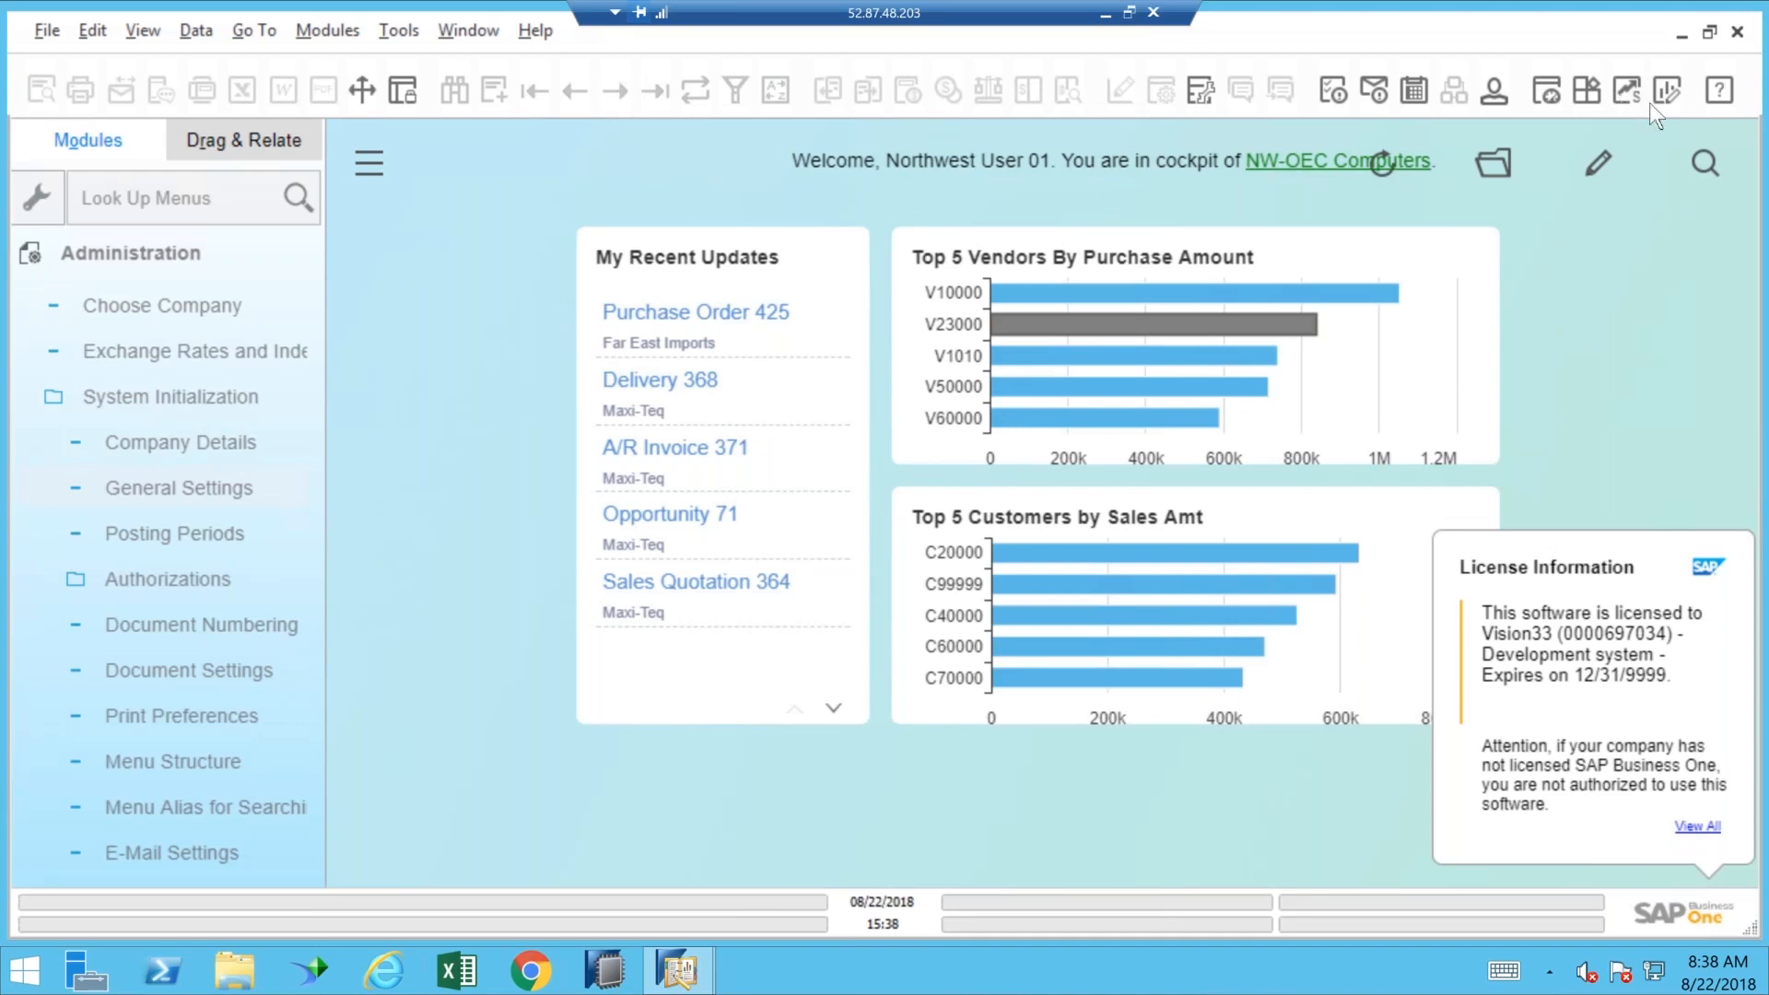
pyautogui.moveTo(1625, 90)
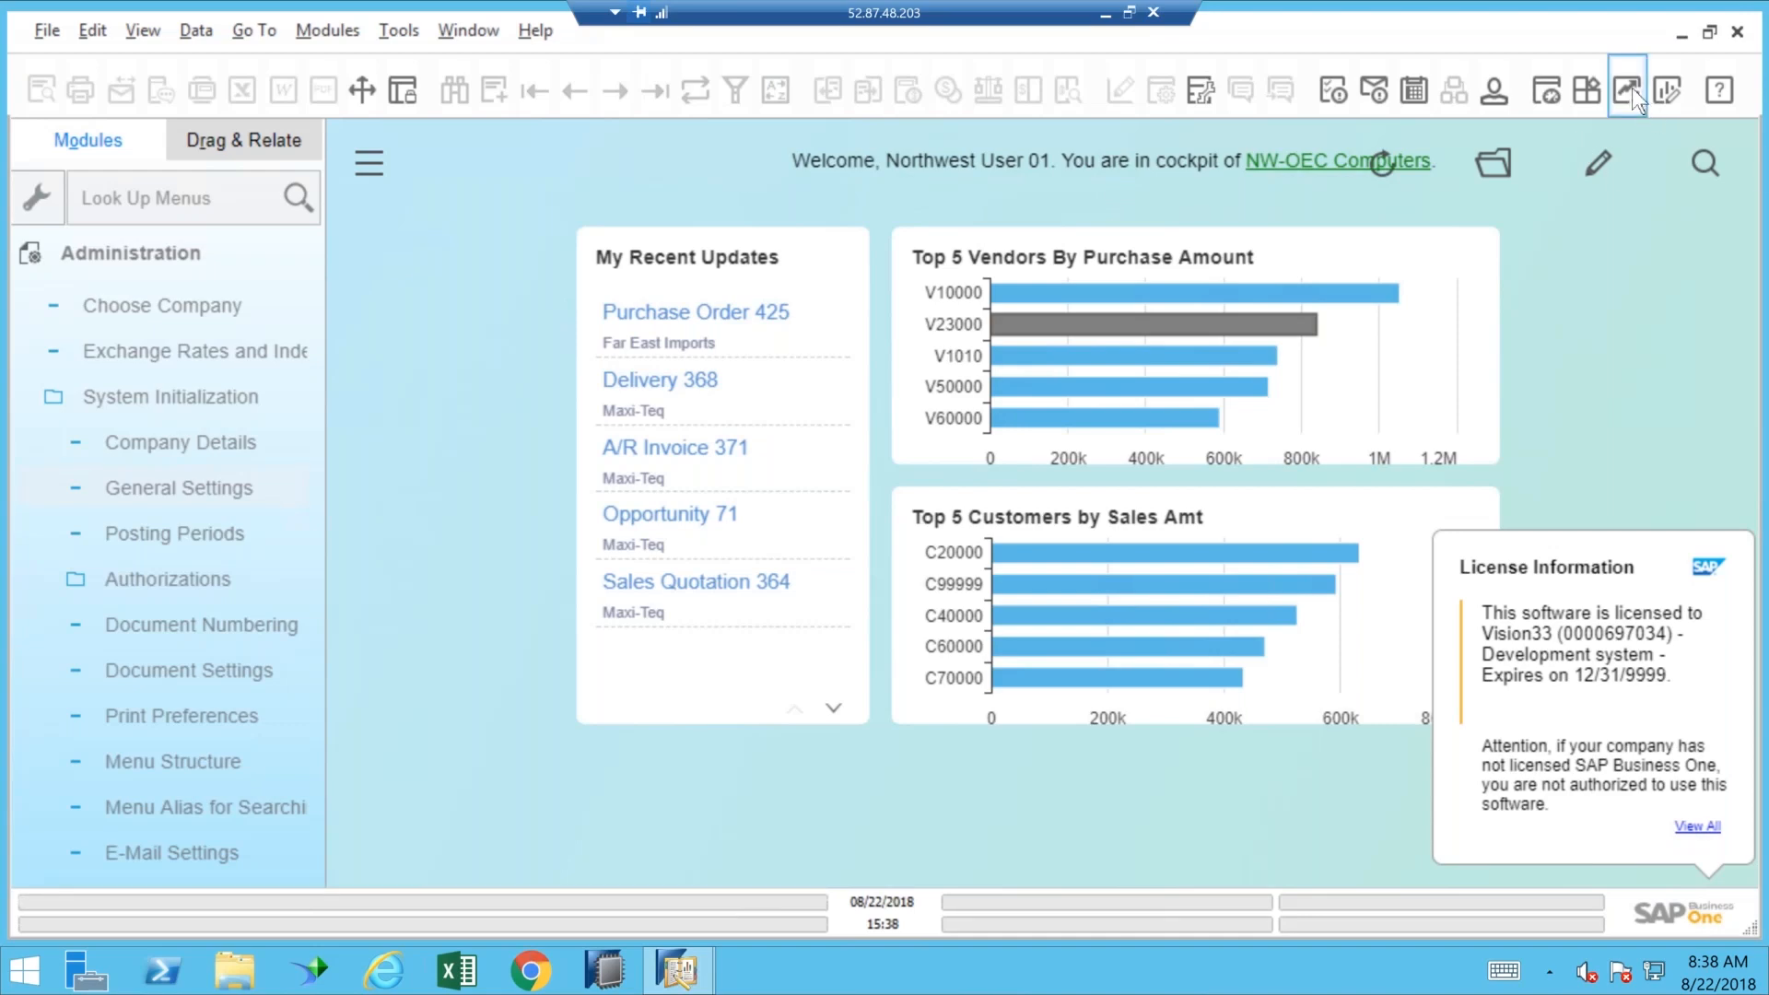
pyautogui.moveTo(1600, 164)
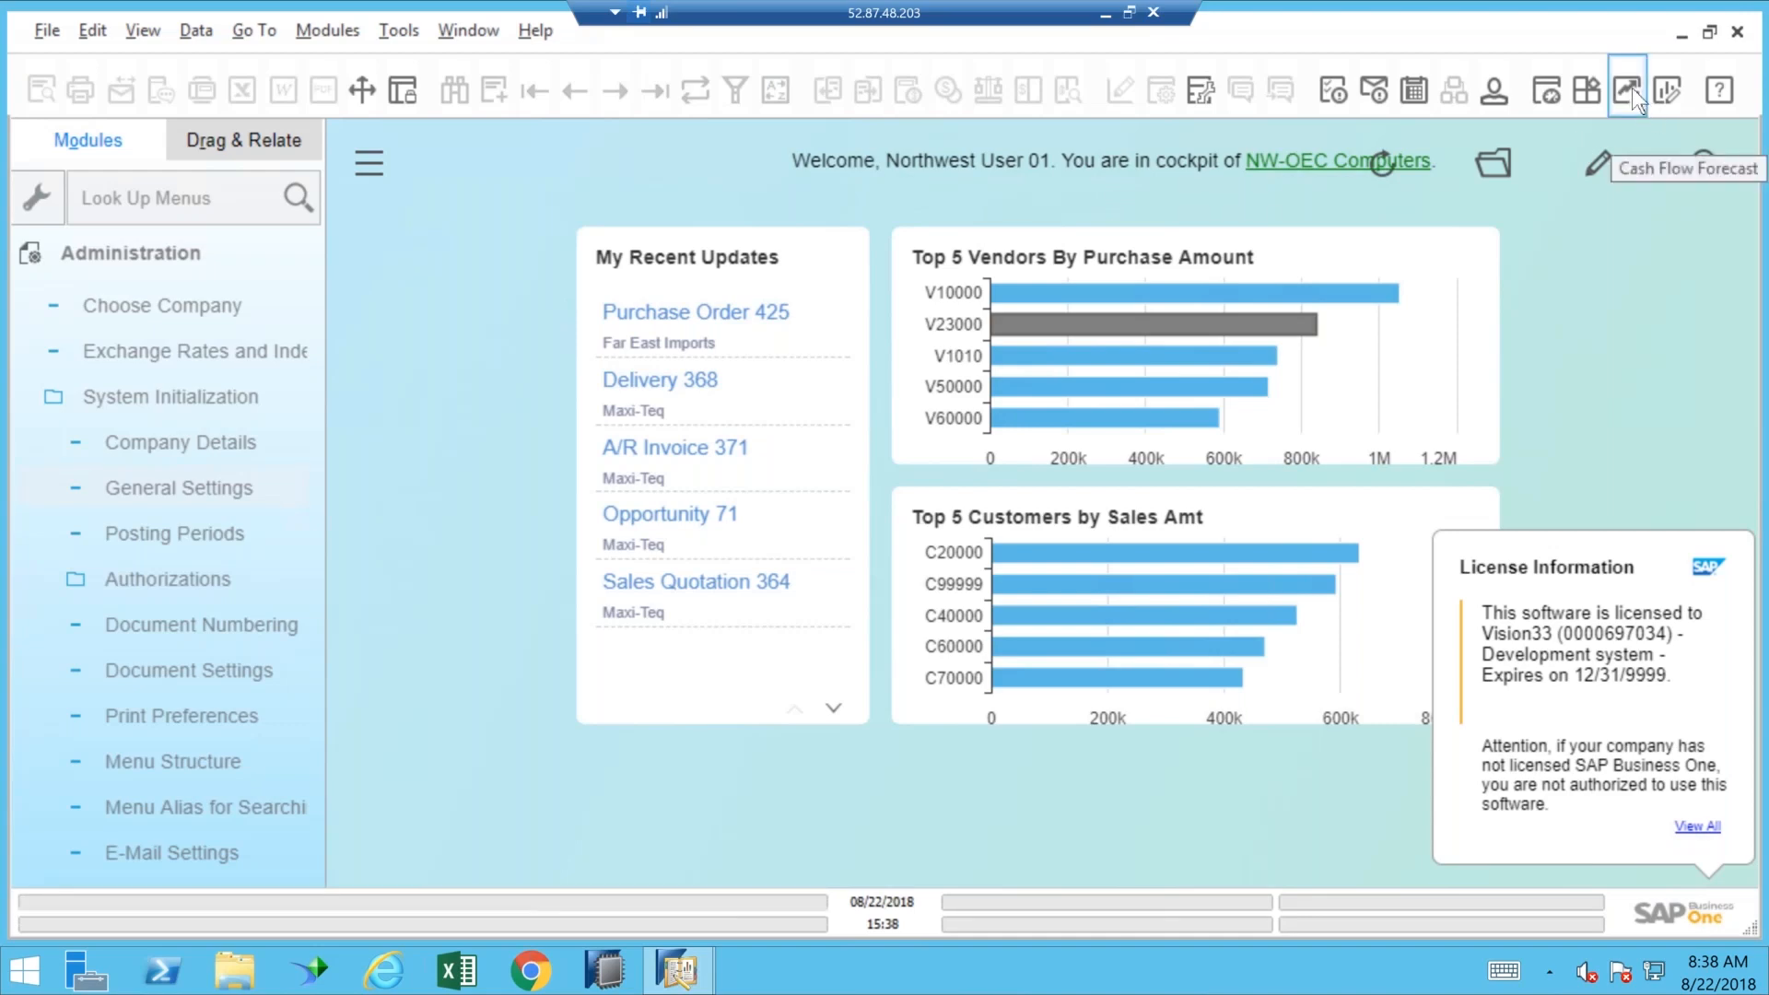
# Step: Launch the Cash Flow Forecast and expand its Configuration section with measure and criteria checkboxes
pyautogui.click(1635, 90)
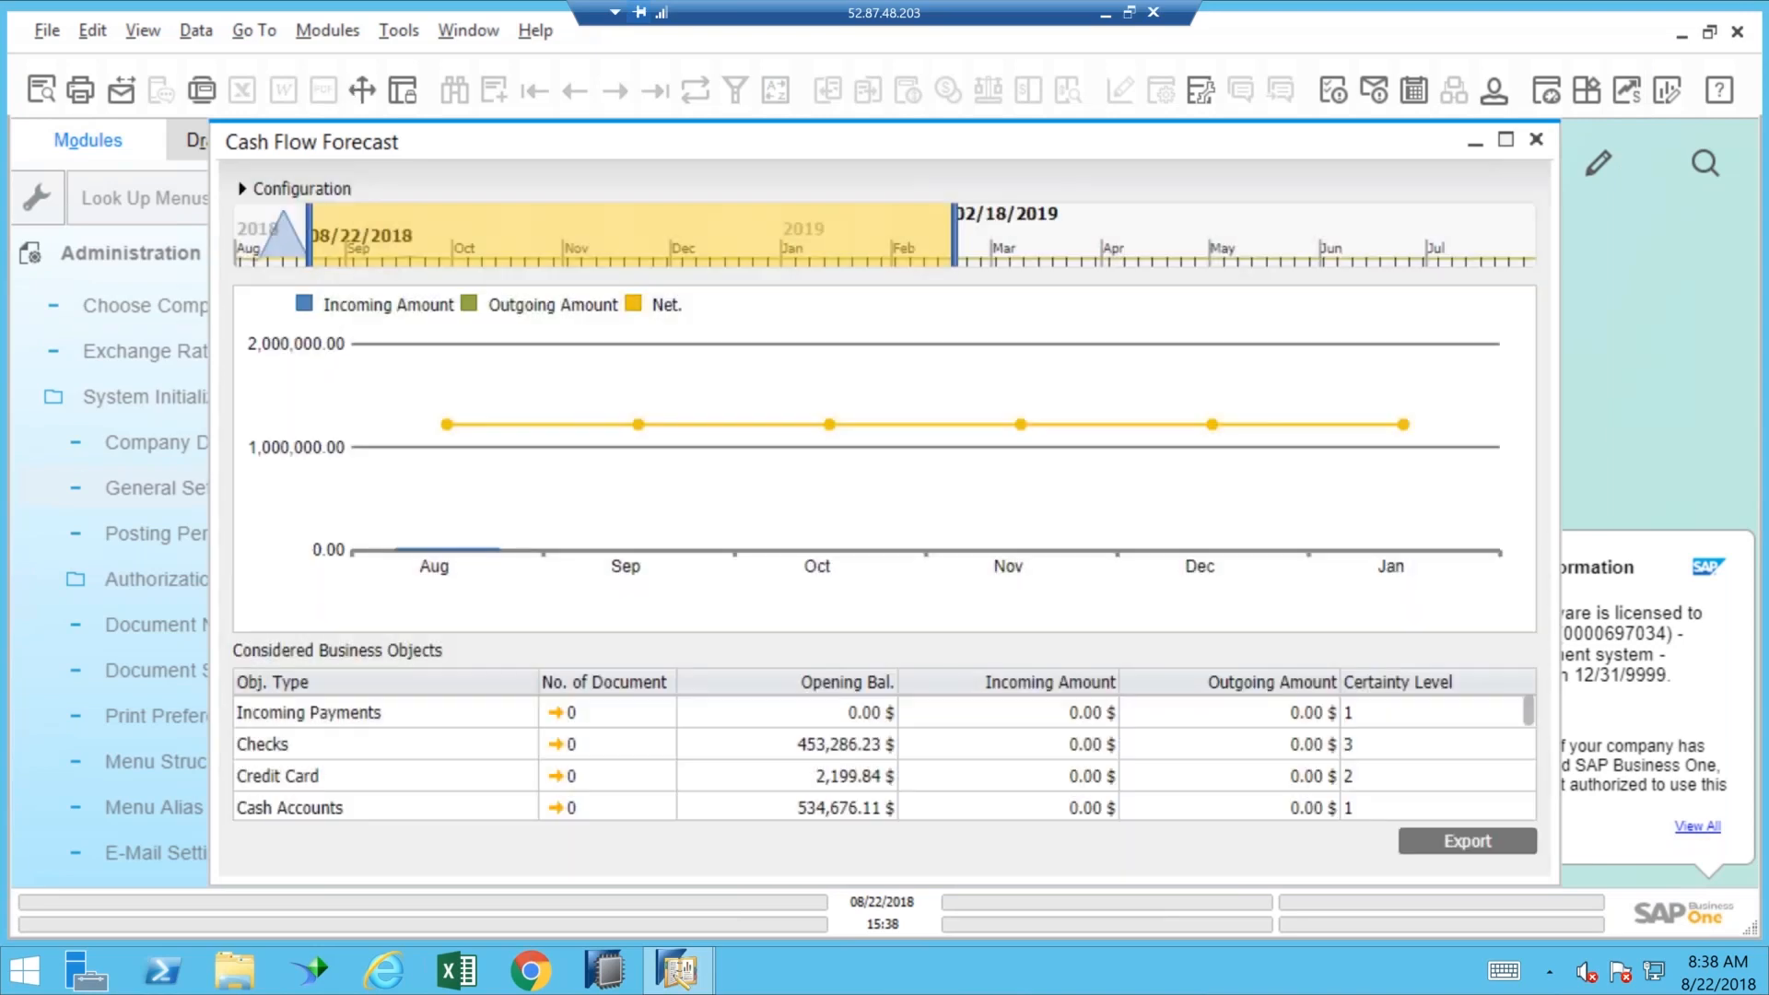
pyautogui.moveTo(717, 157)
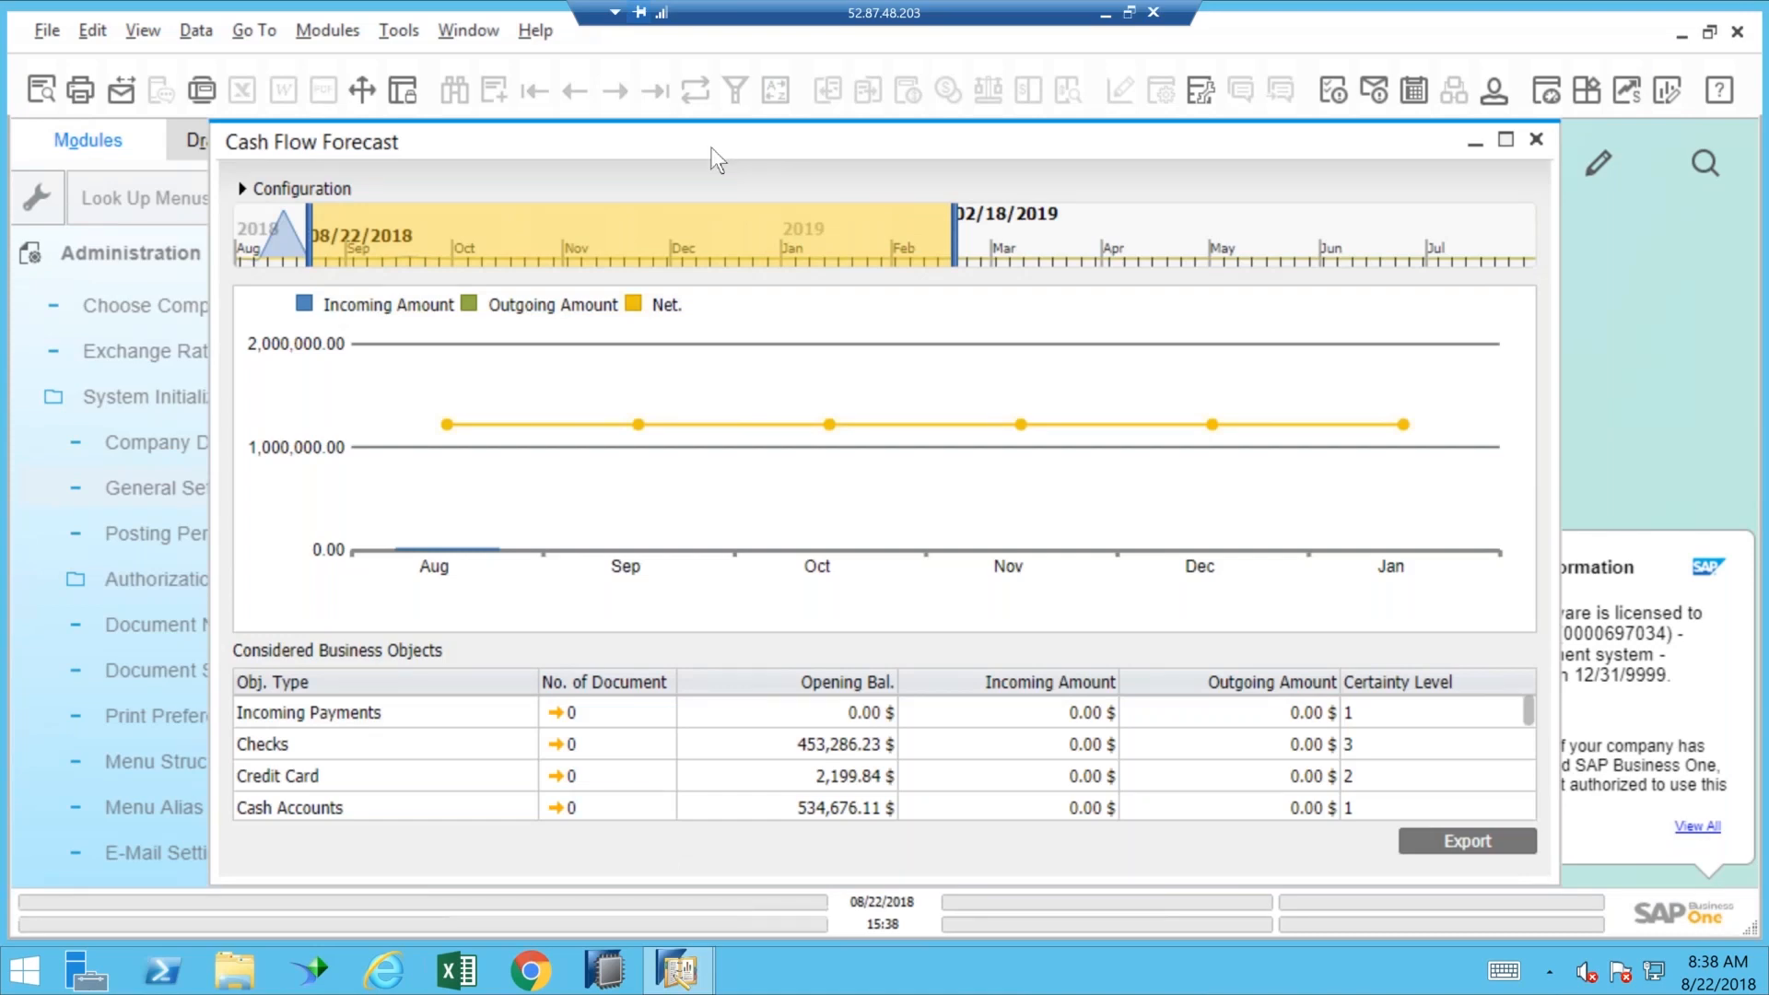
pyautogui.moveTo(1642, 24)
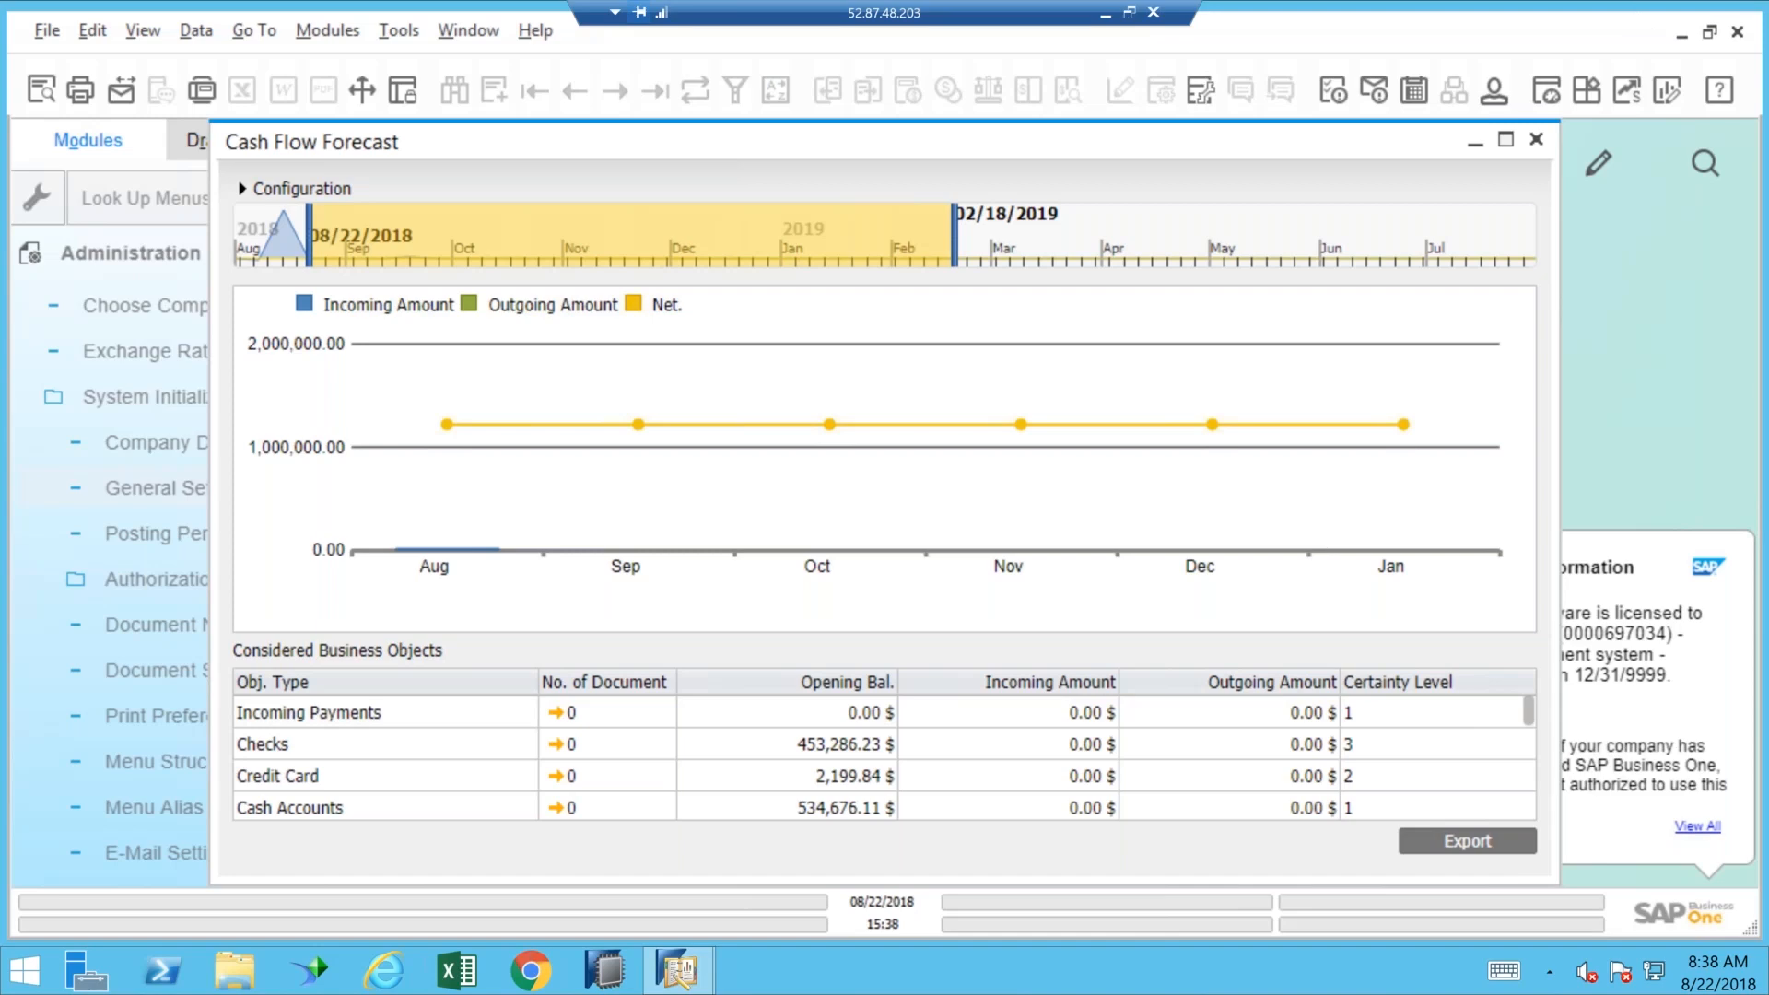
pyautogui.moveTo(315, 258)
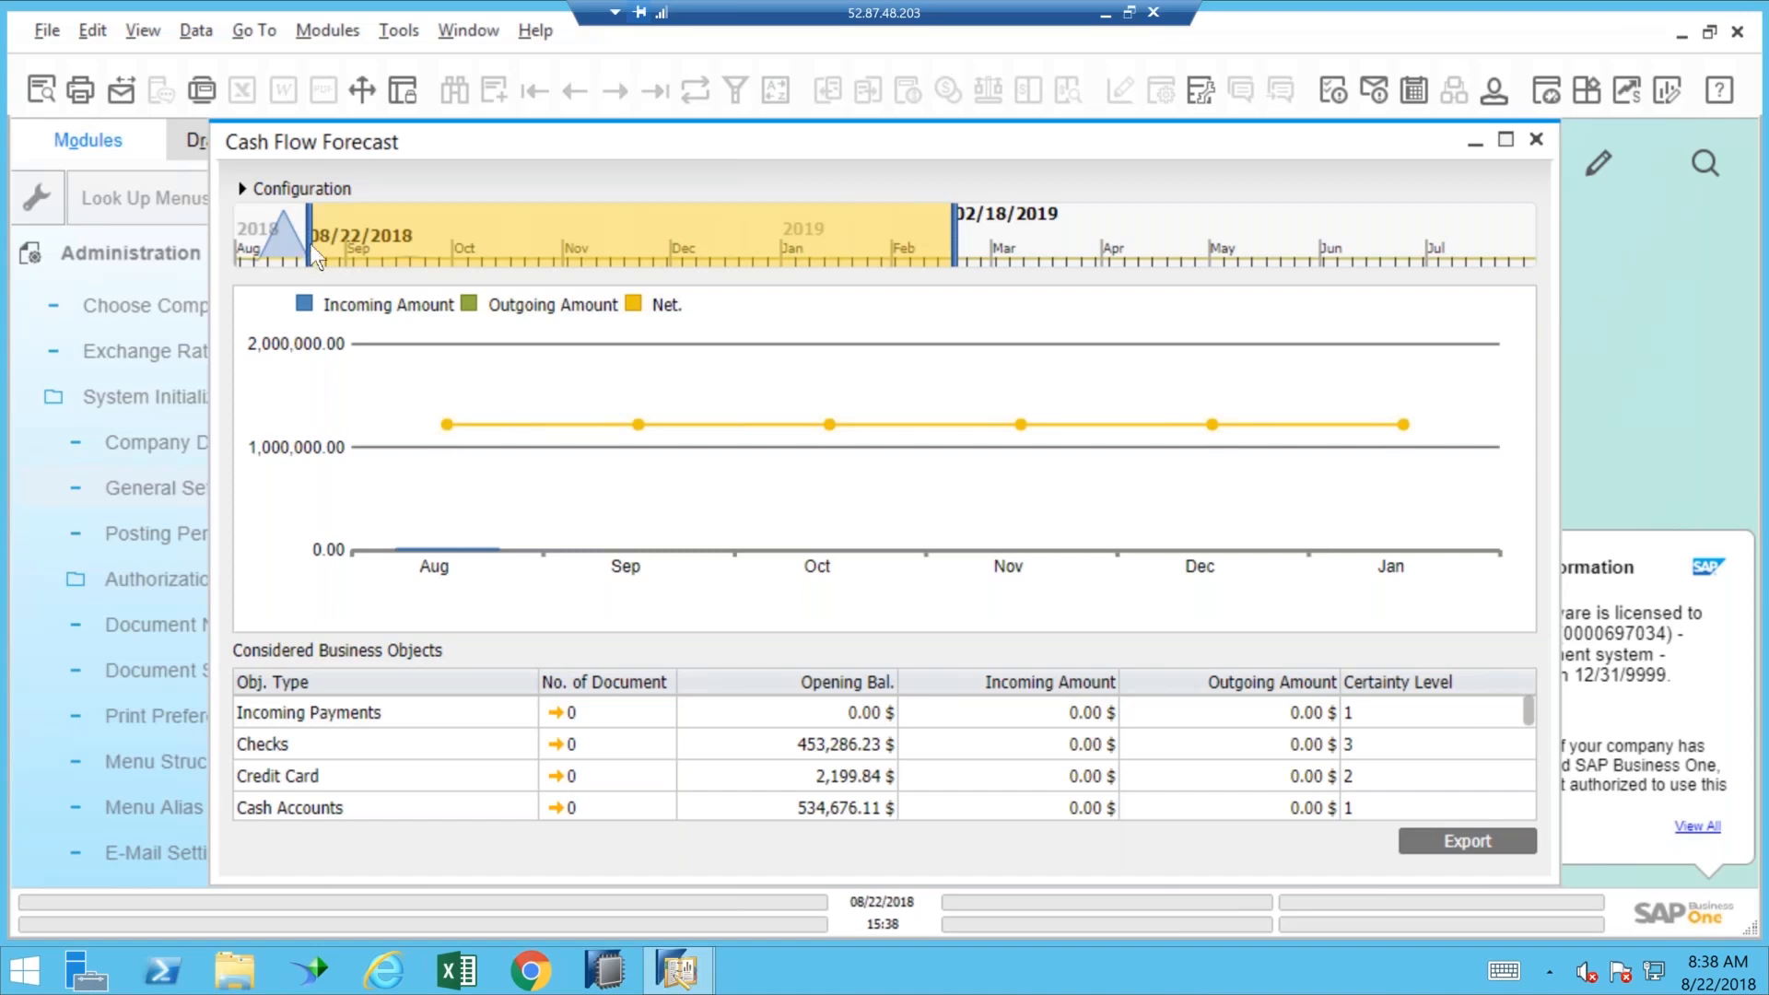
pyautogui.moveTo(601, 218)
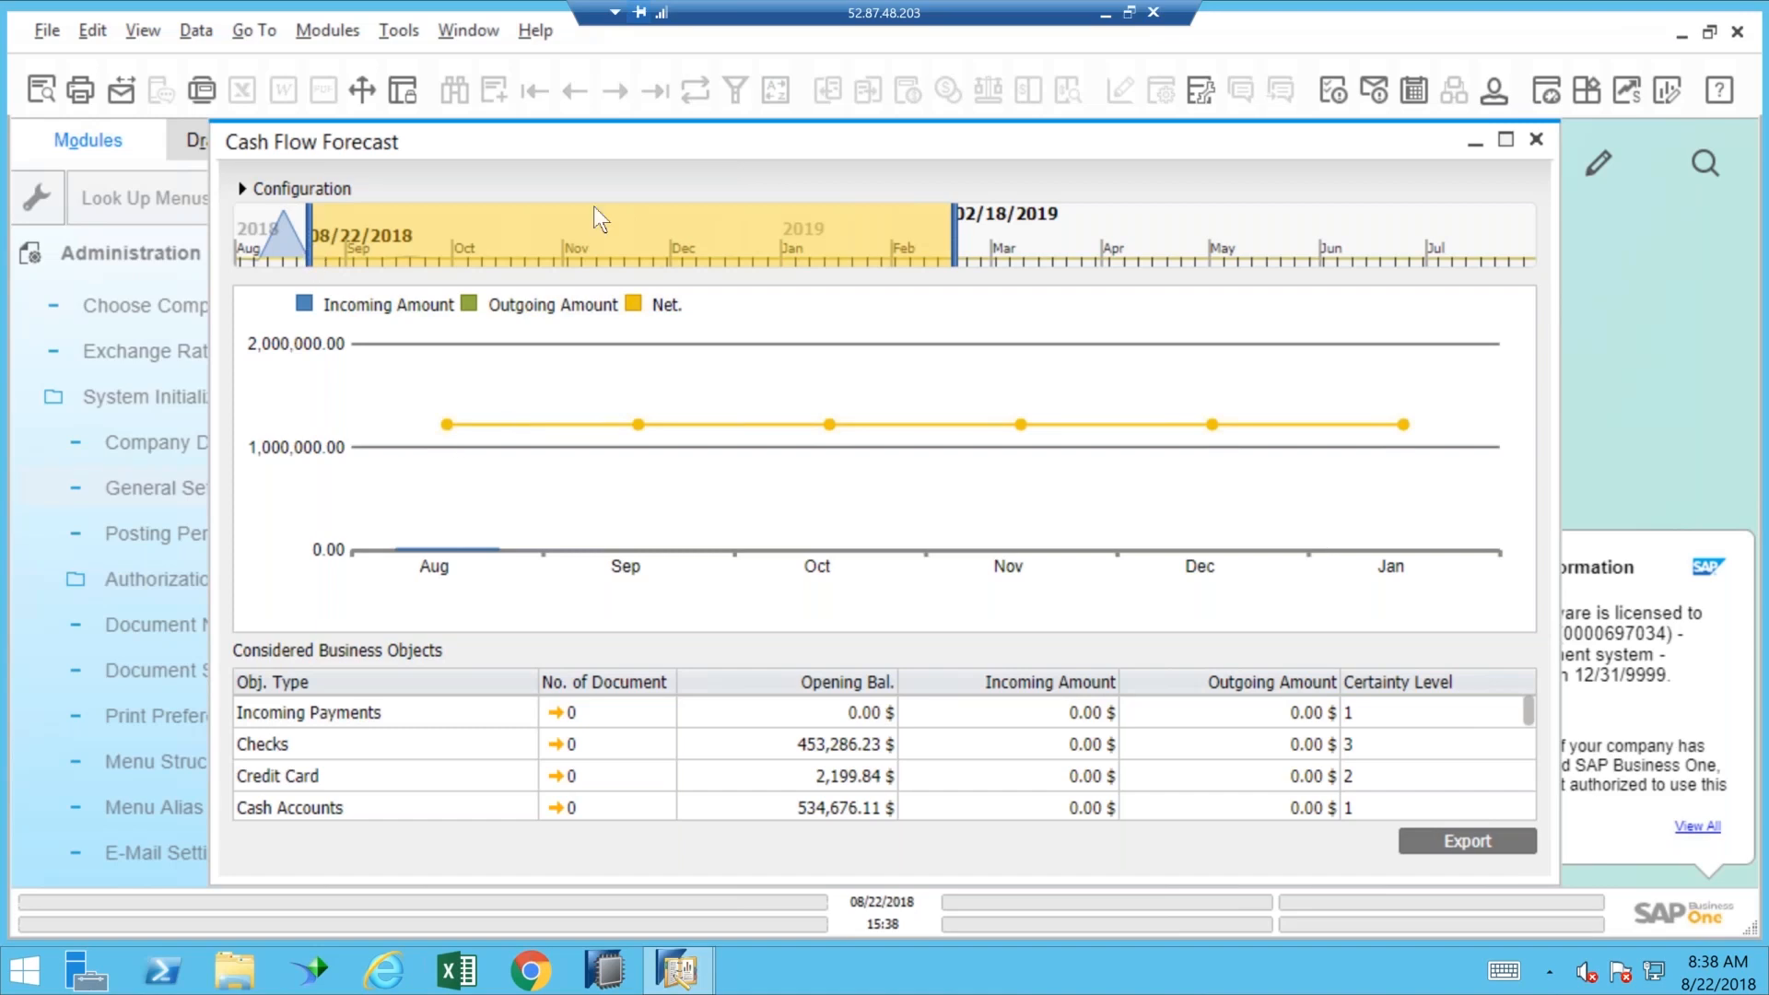
pyautogui.moveTo(631, 351)
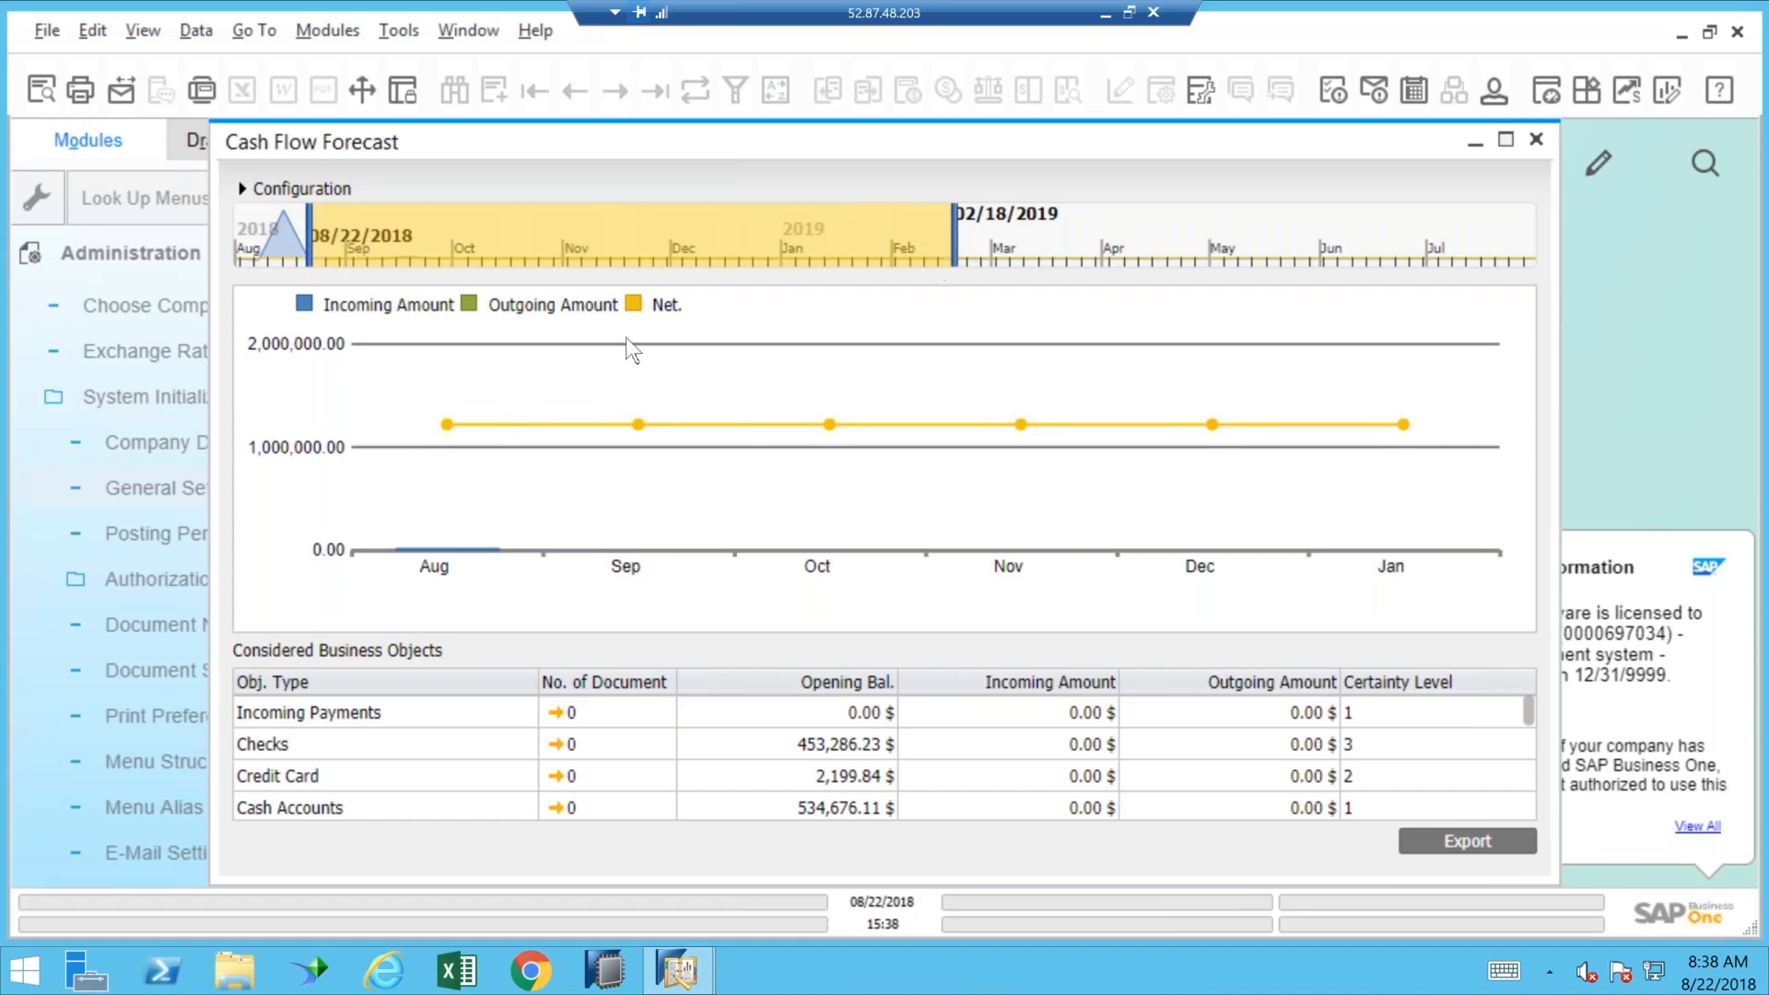
pyautogui.moveTo(1058, 238)
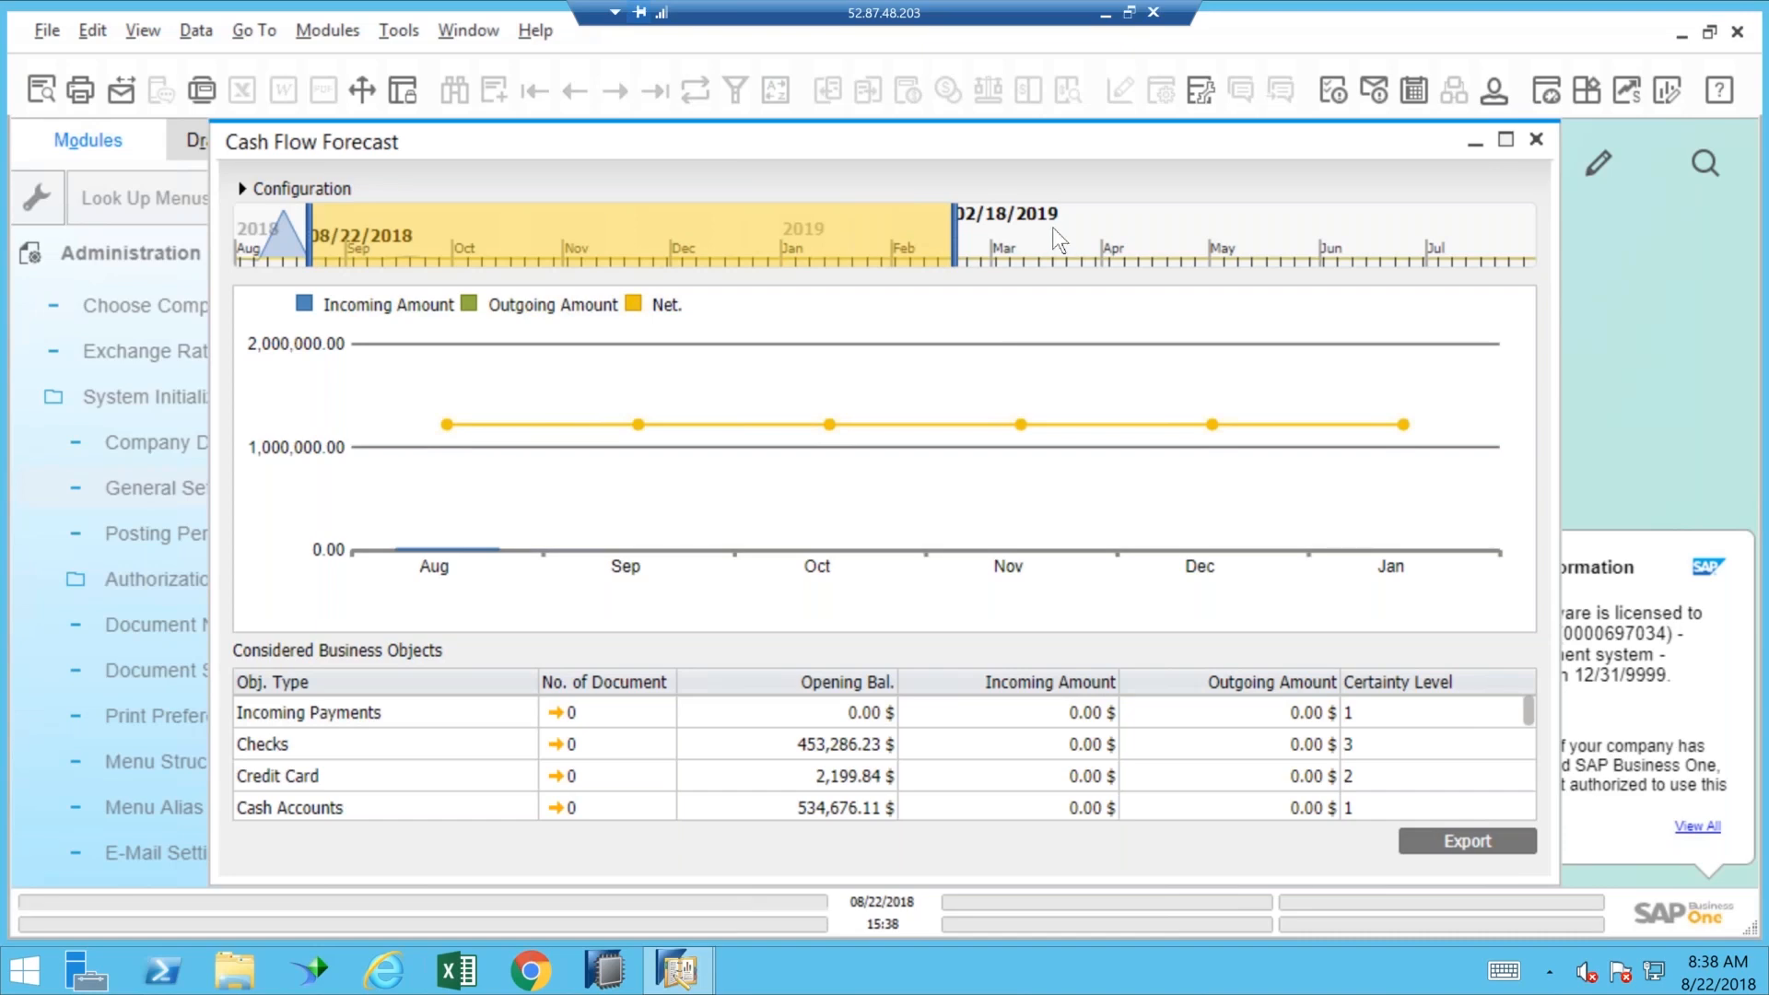
pyautogui.moveTo(542, 493)
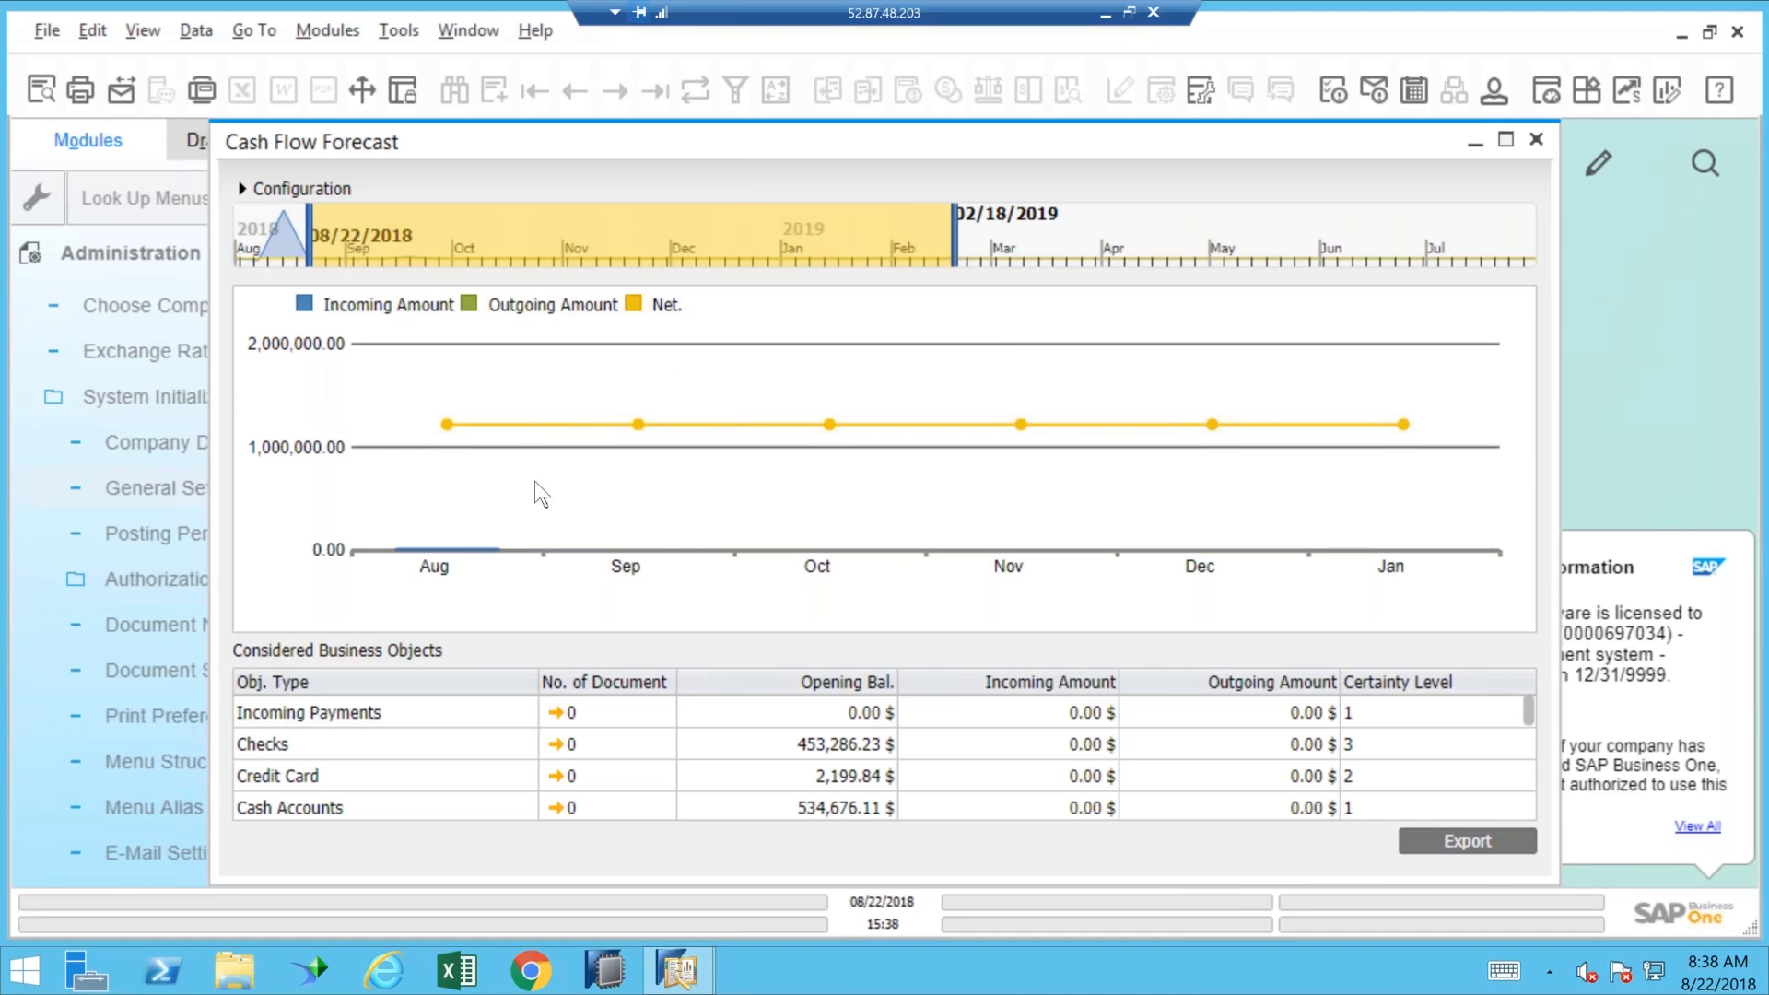
pyautogui.moveTo(1143, 441)
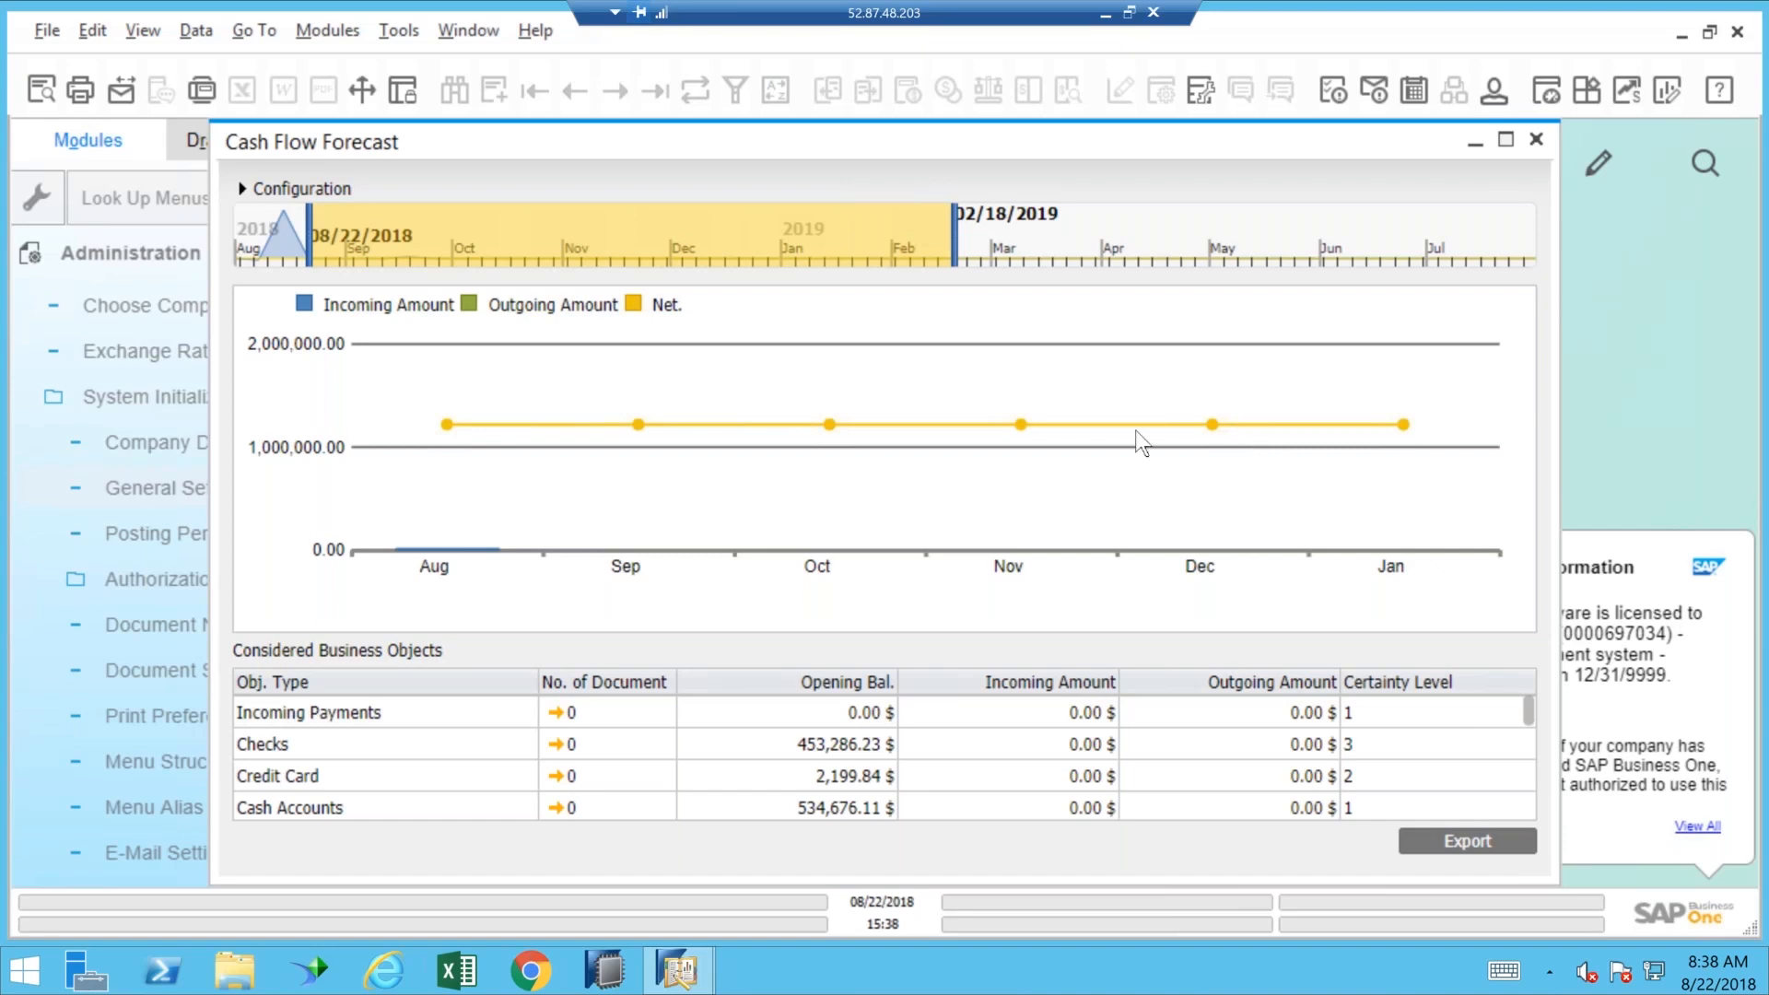
pyautogui.moveTo(786, 413)
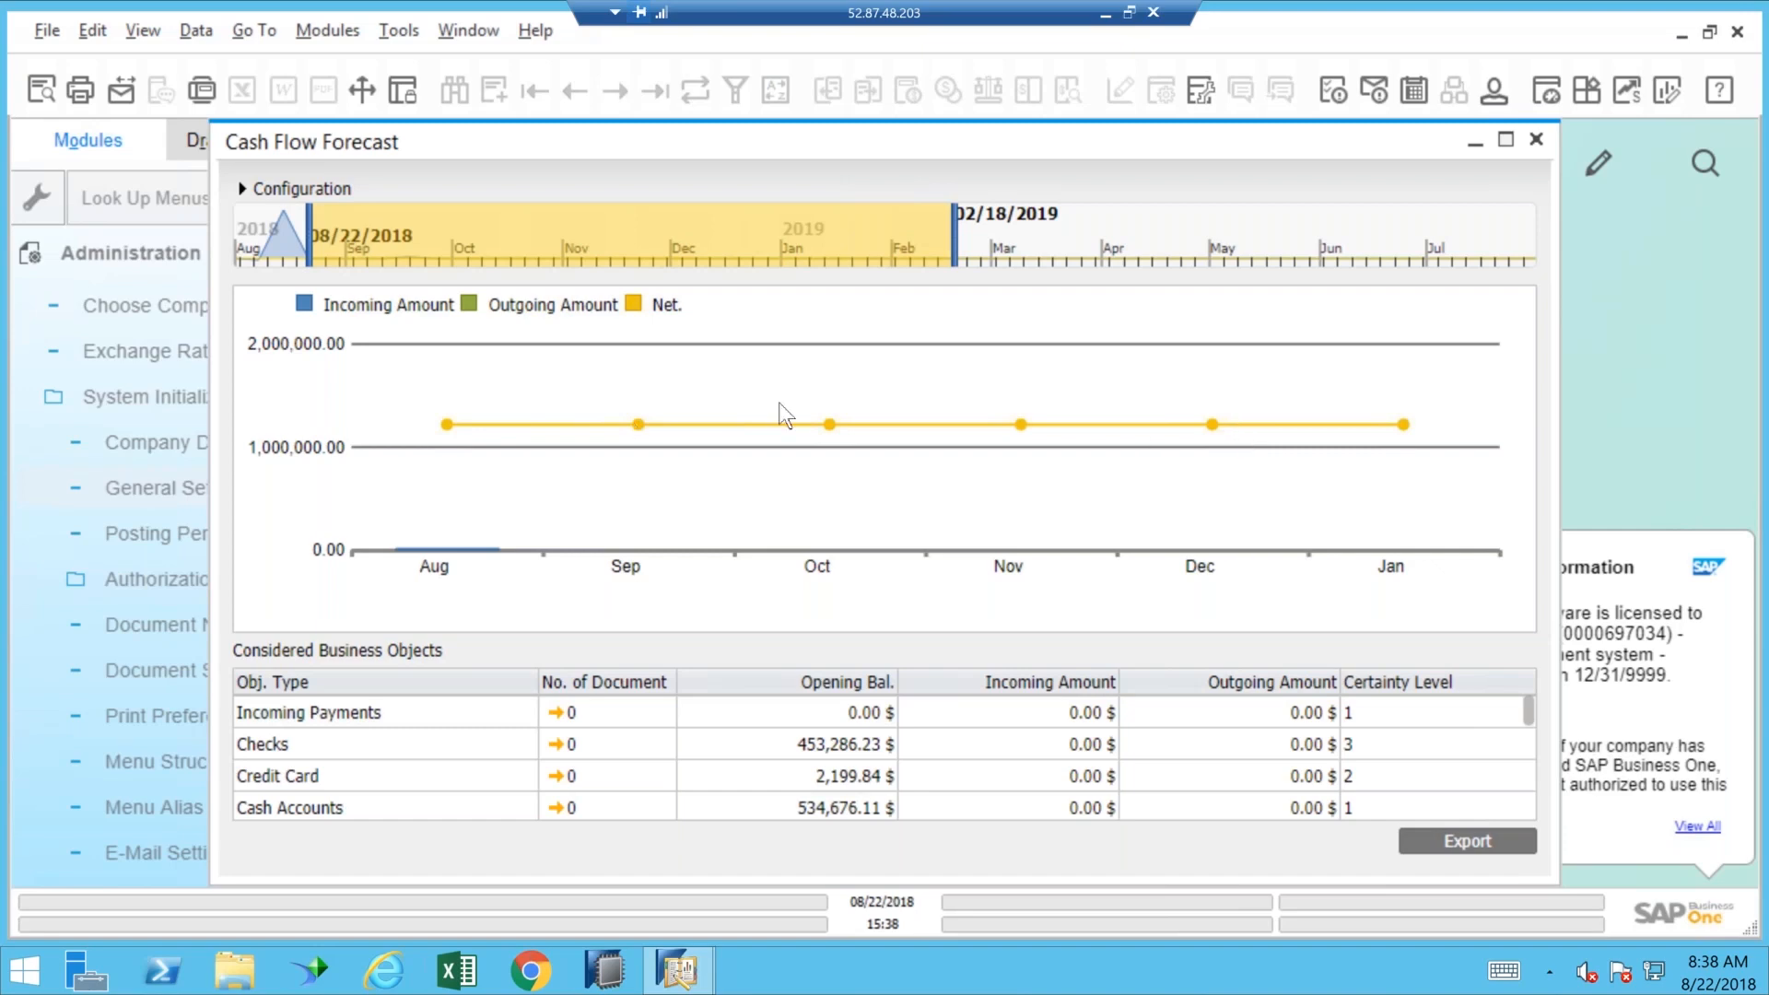
pyautogui.moveTo(545, 238)
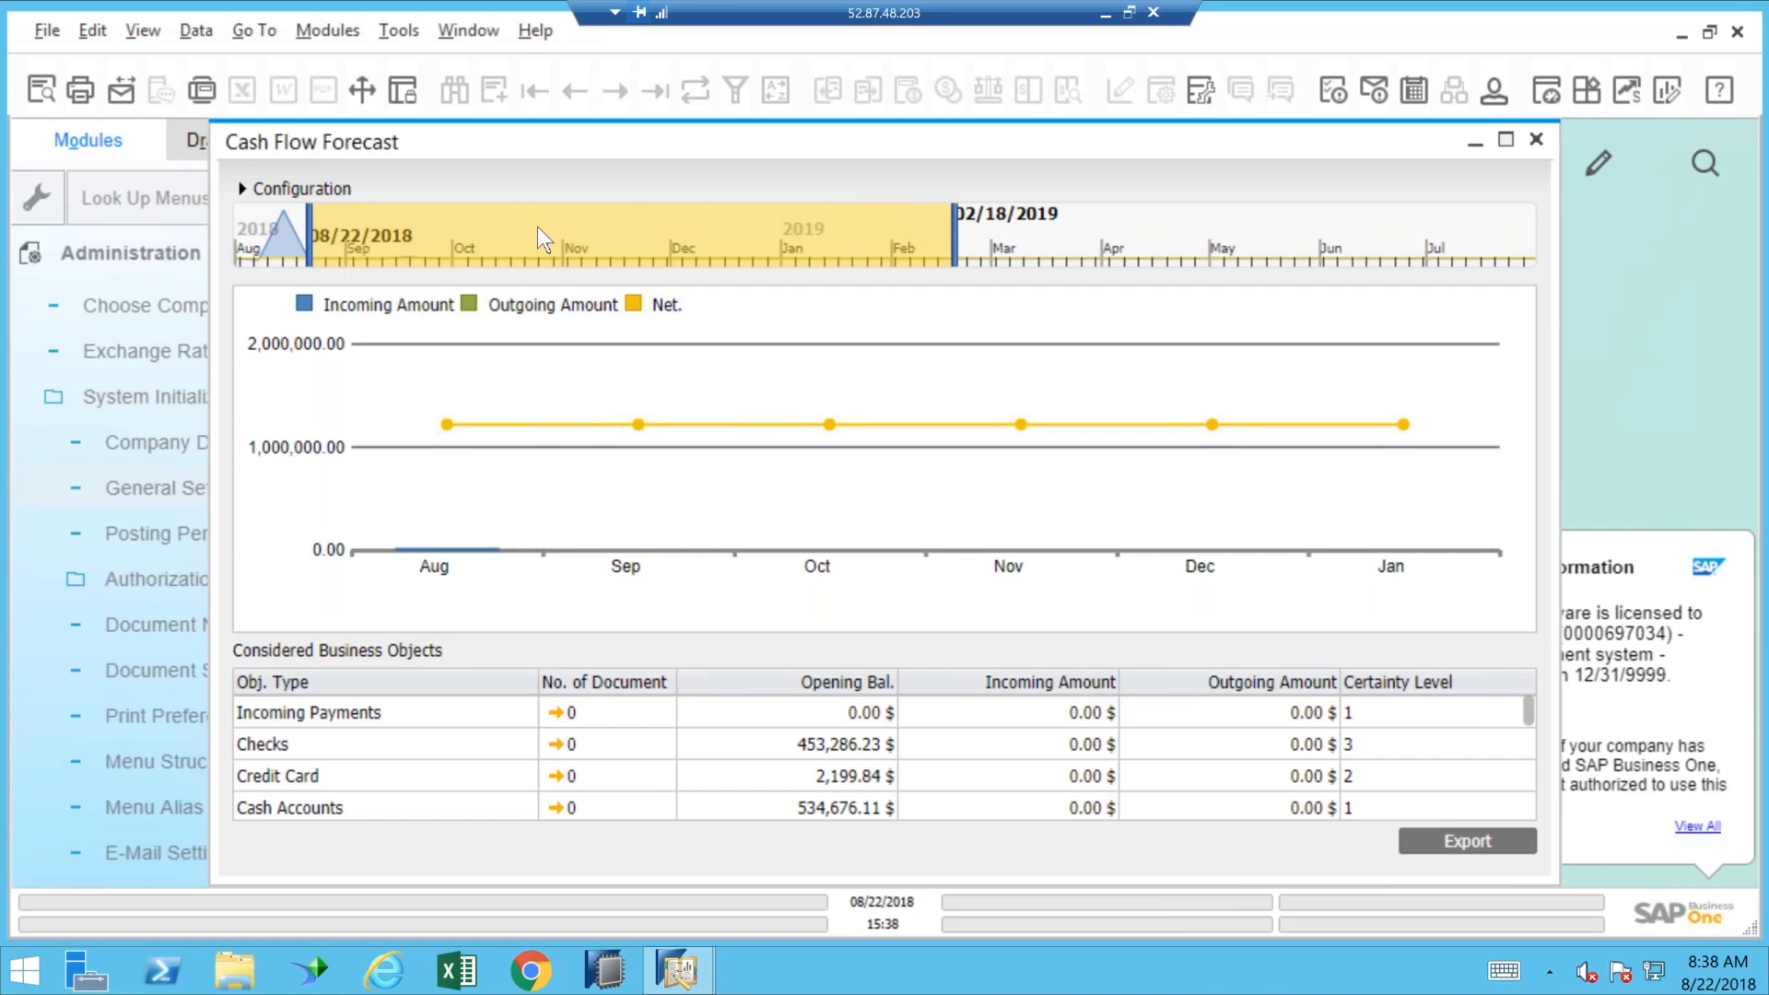
pyautogui.moveTo(261, 184)
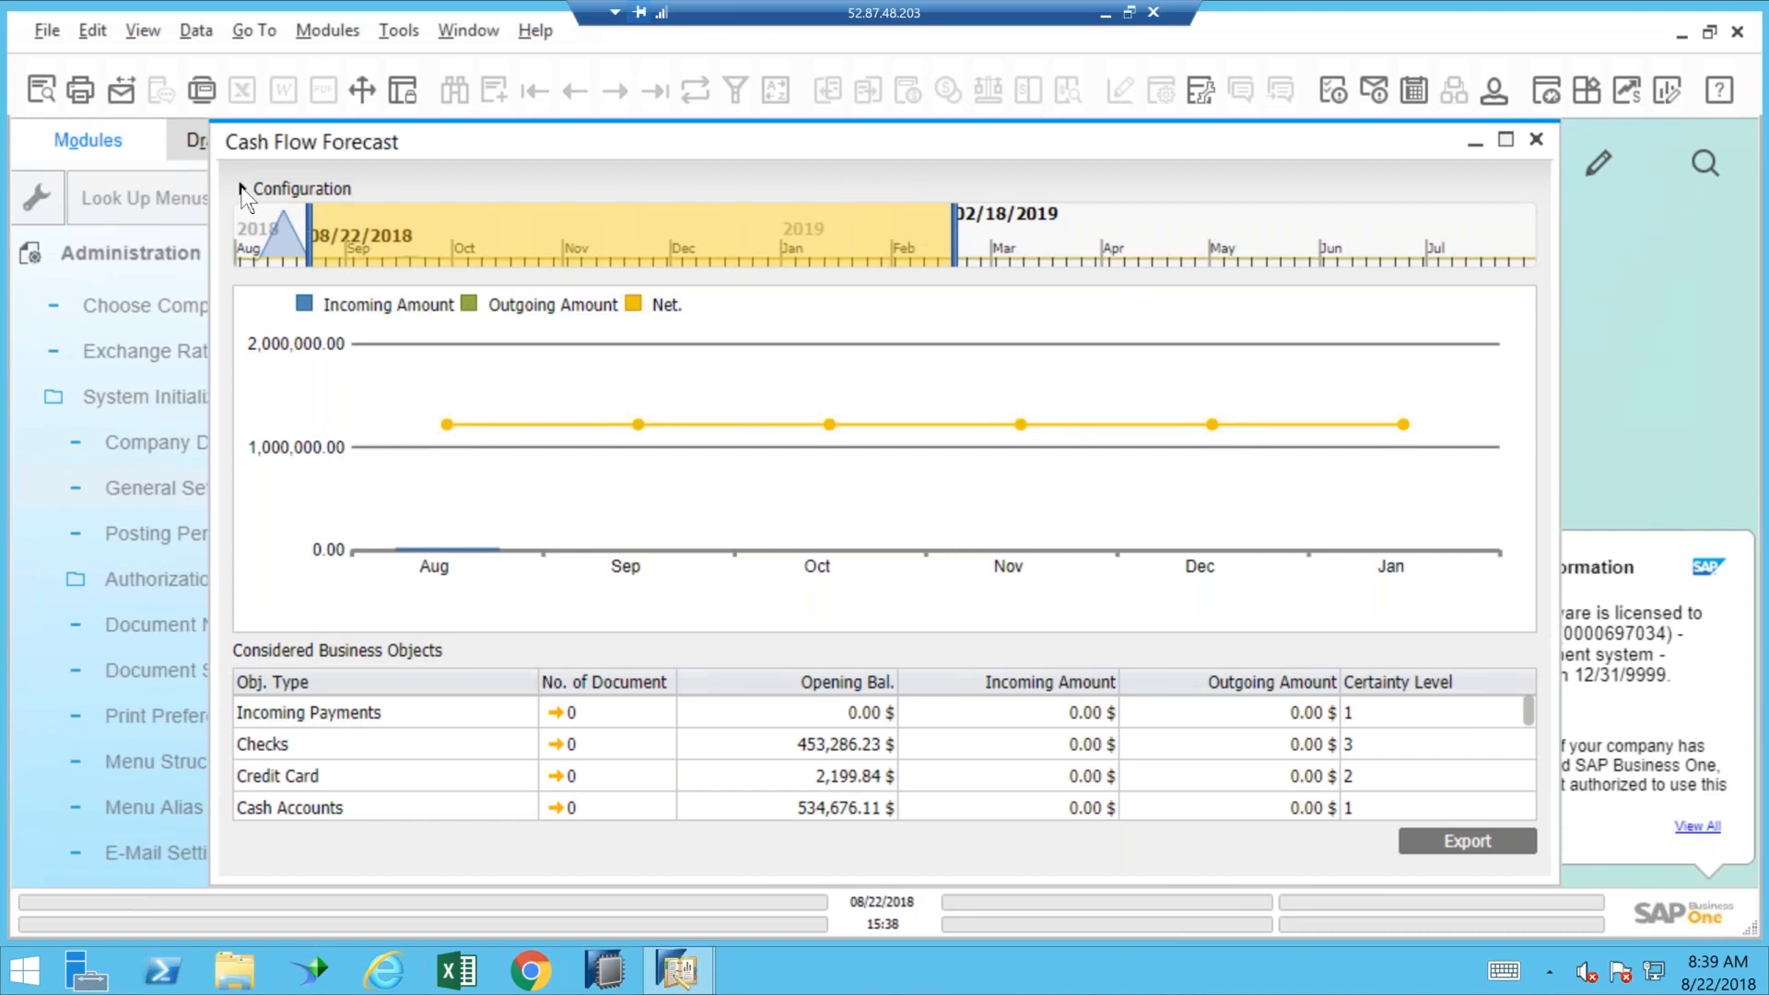
pyautogui.click(240, 188)
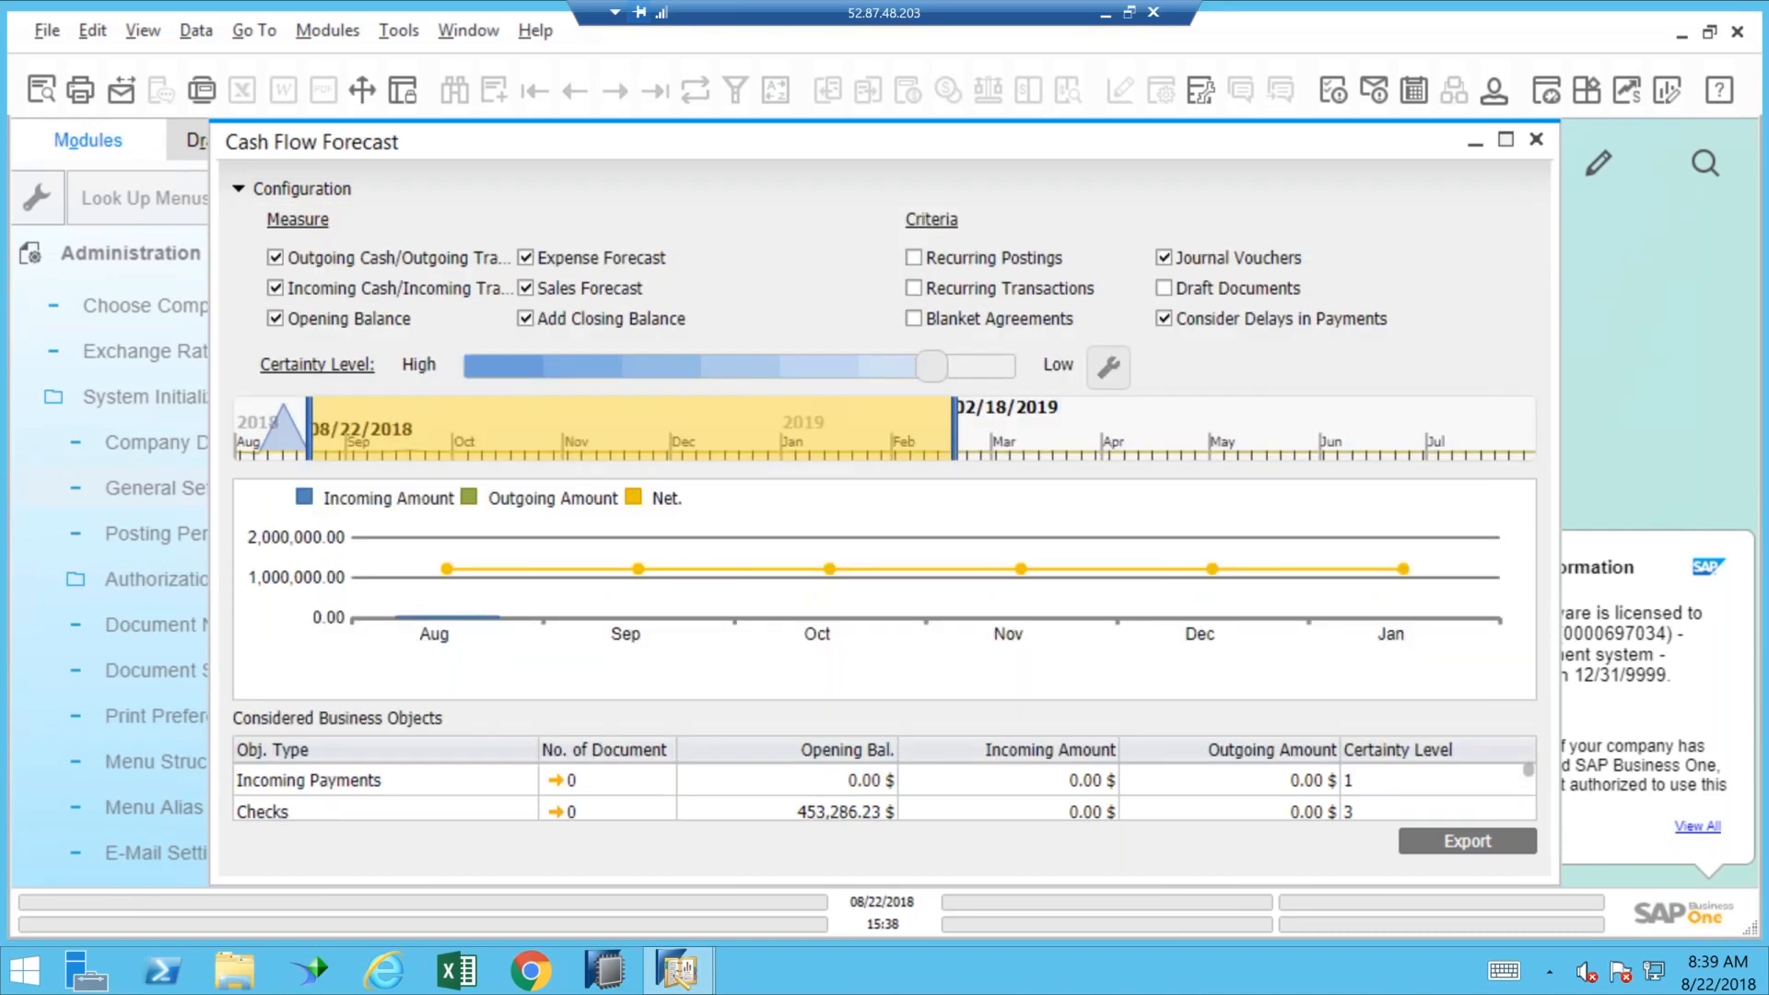